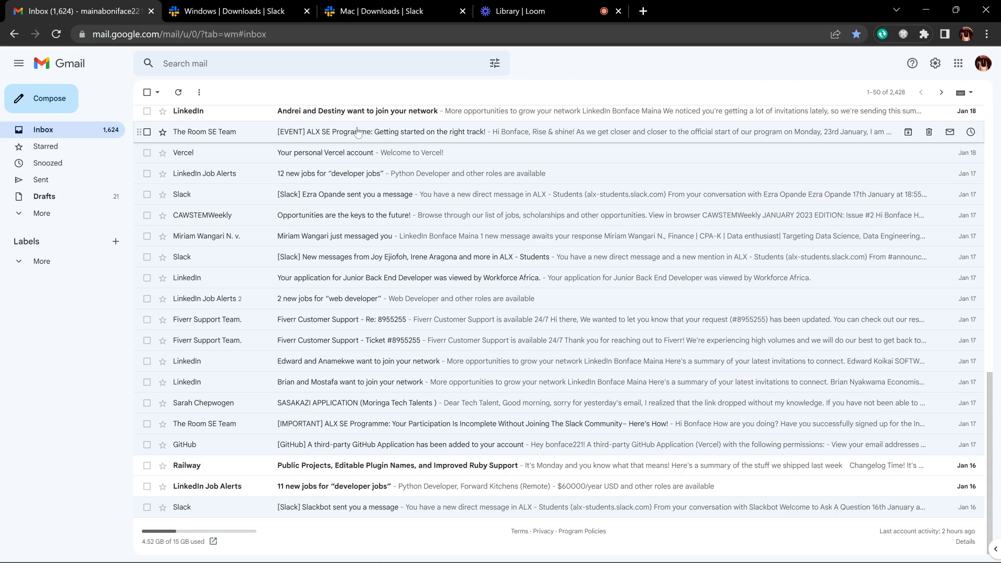
mouse_move(444, 168)
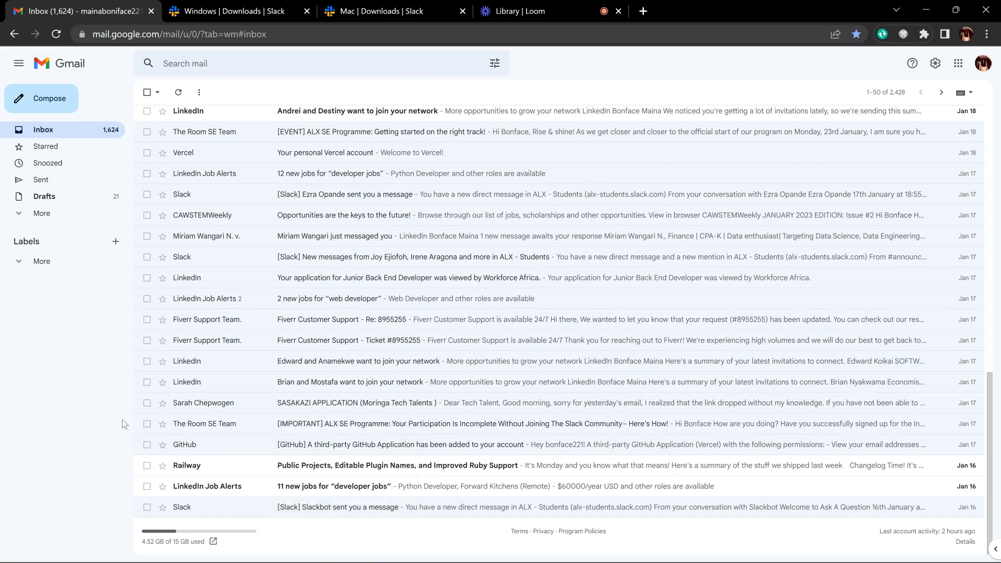
mouse_move(157, 425)
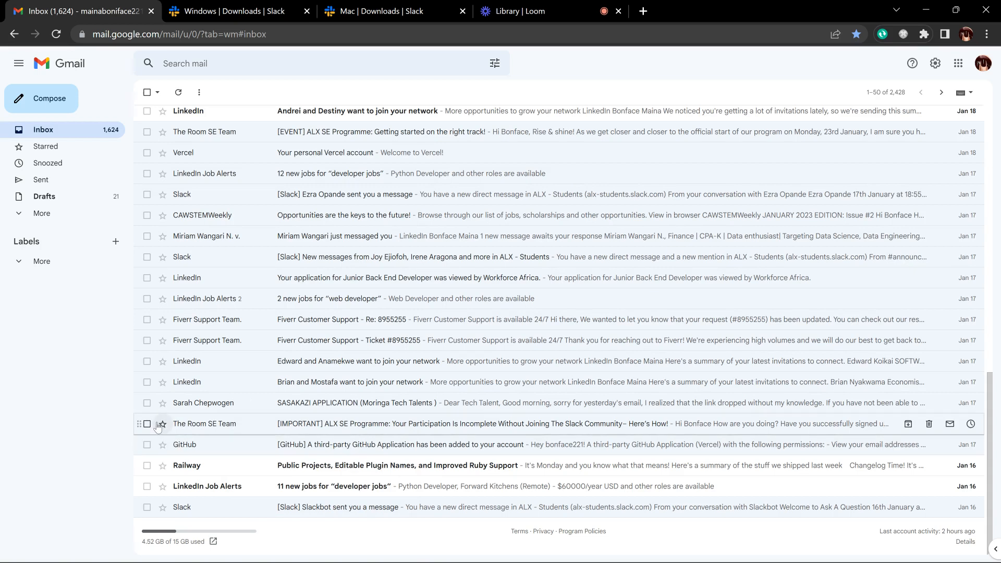
mouse_move(162, 424)
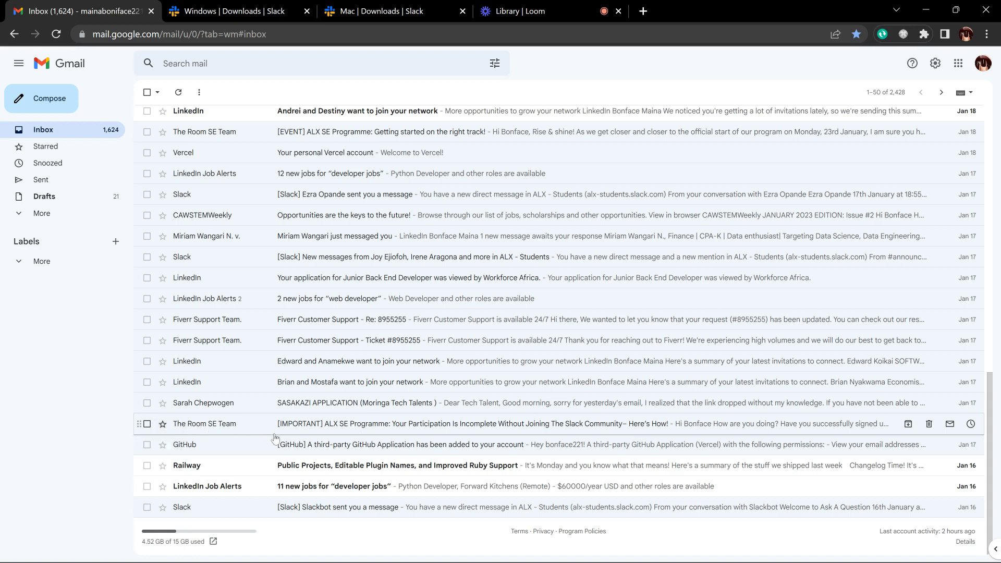
mouse_move(188, 433)
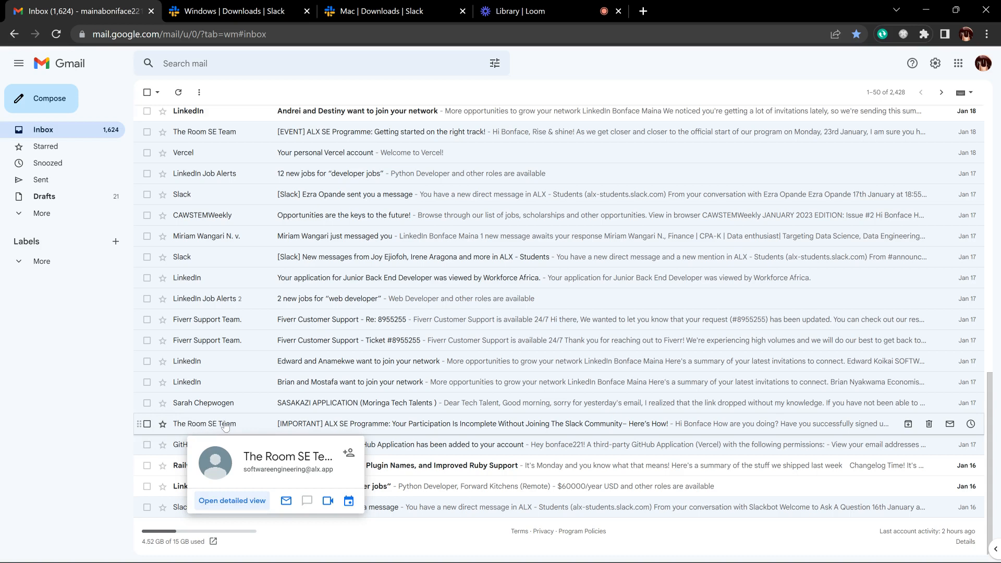
mouse_move(292, 426)
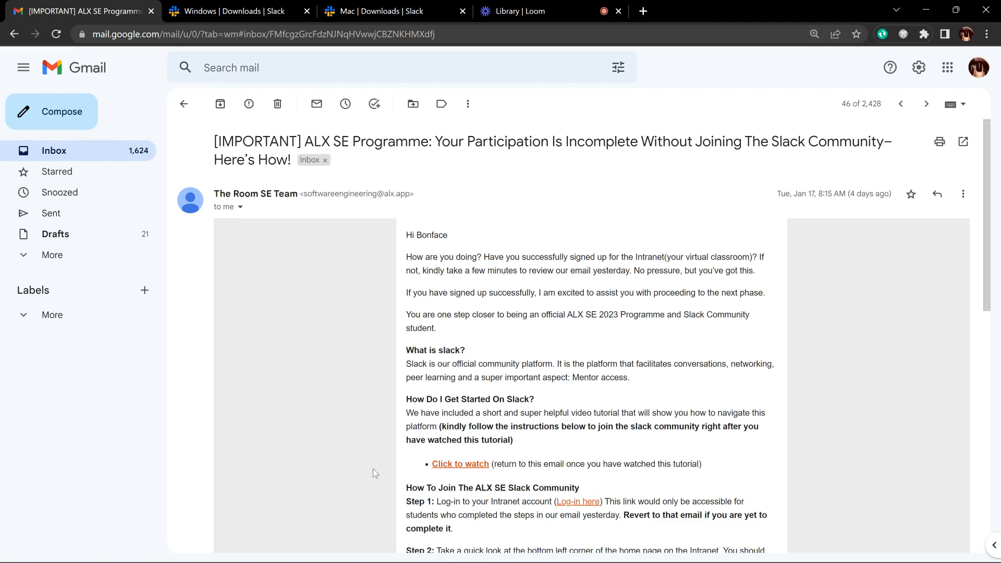
mouse_move(431, 492)
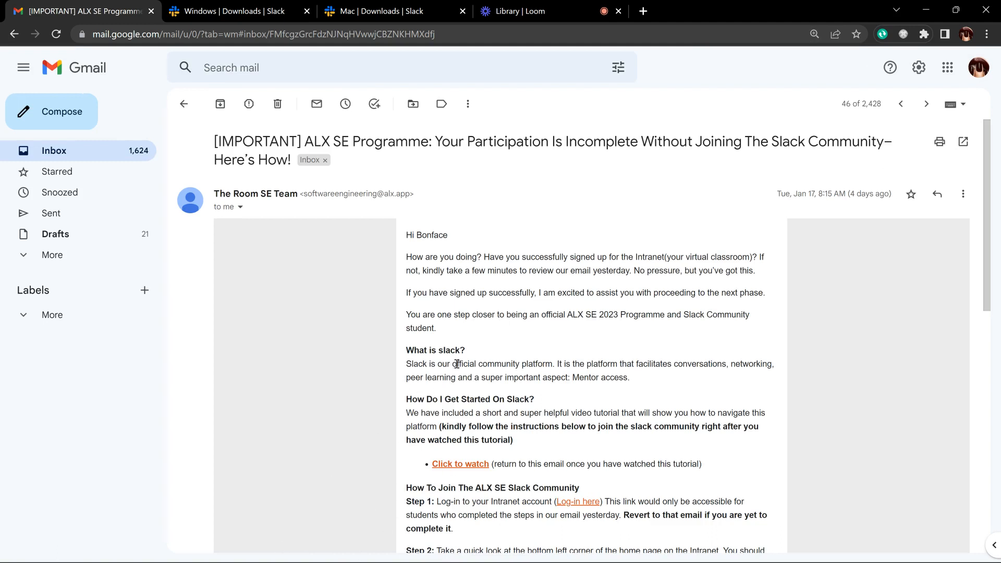
mouse_move(440, 271)
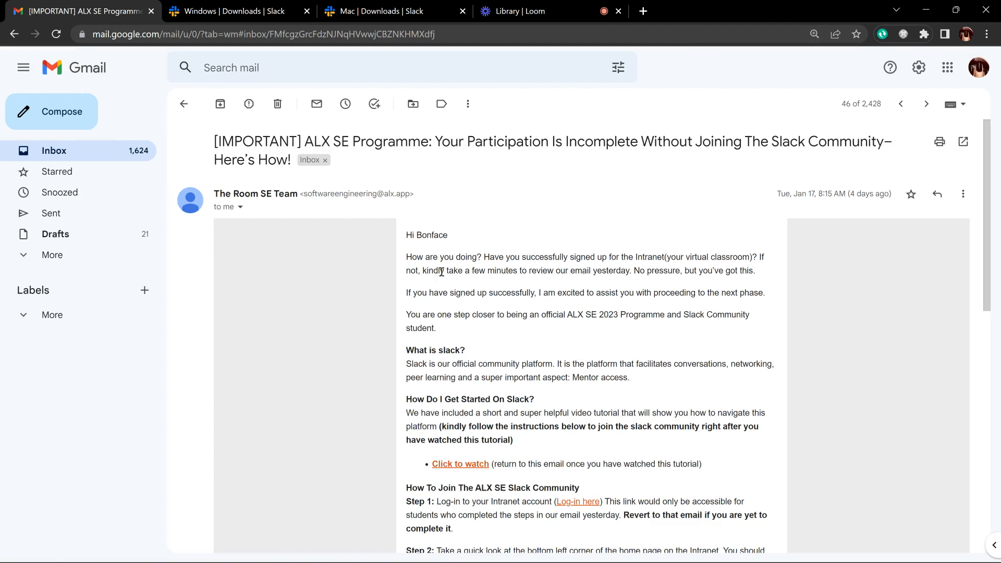
mouse_move(611, 284)
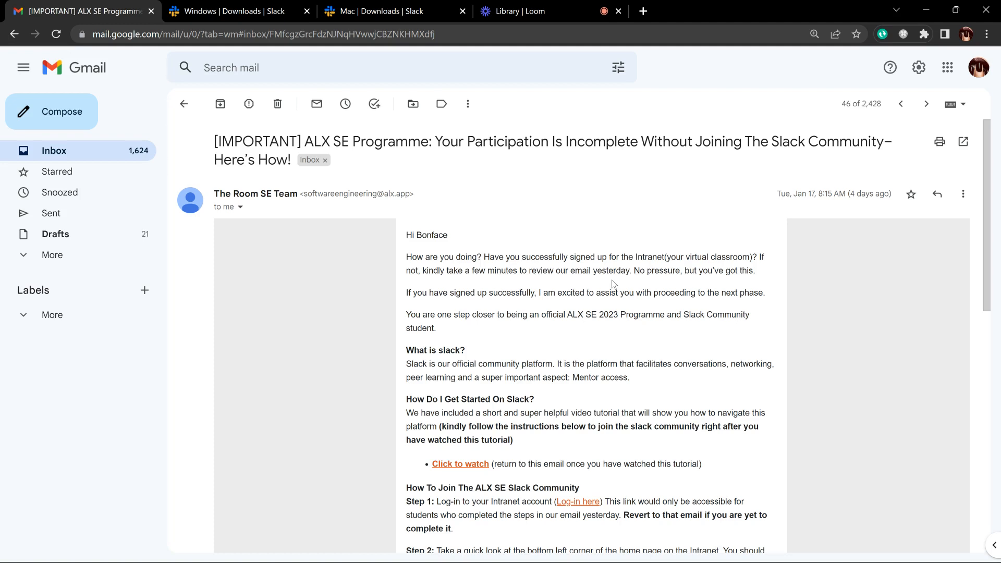
mouse_move(452, 286)
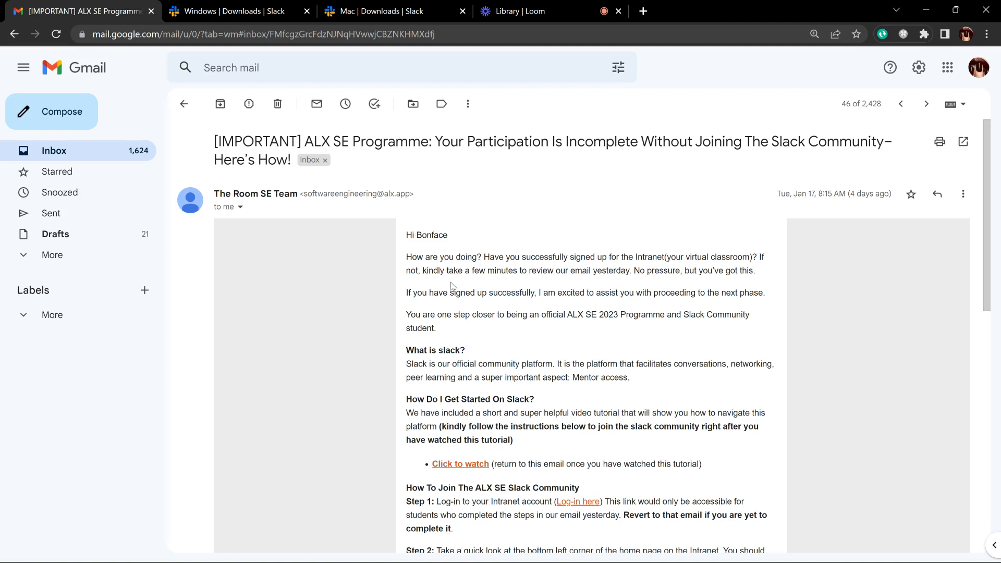
mouse_move(582, 289)
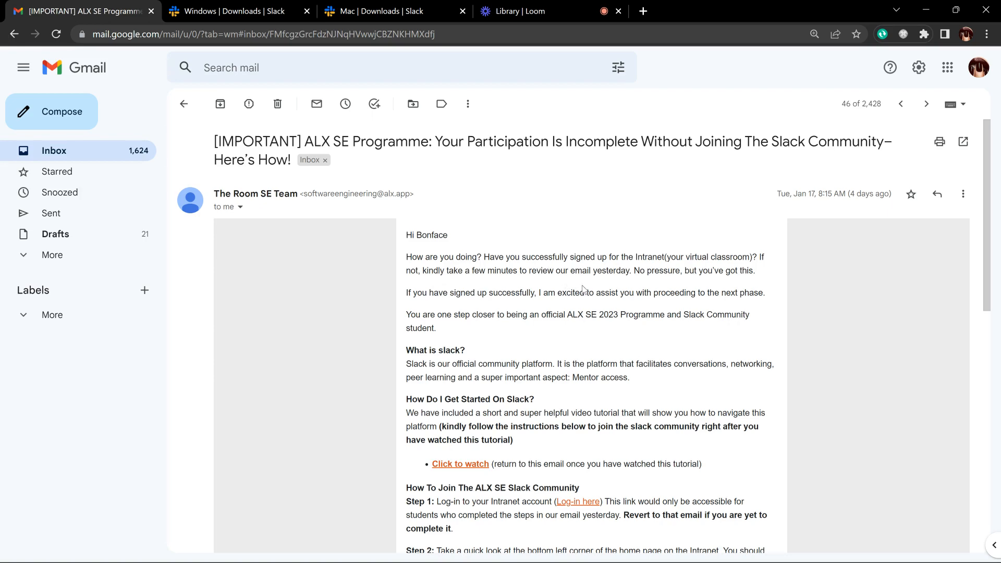
- Scroll the email down to its four-step 'How To Join The ALX SE Slack Community' guide
scroll(down, 3)
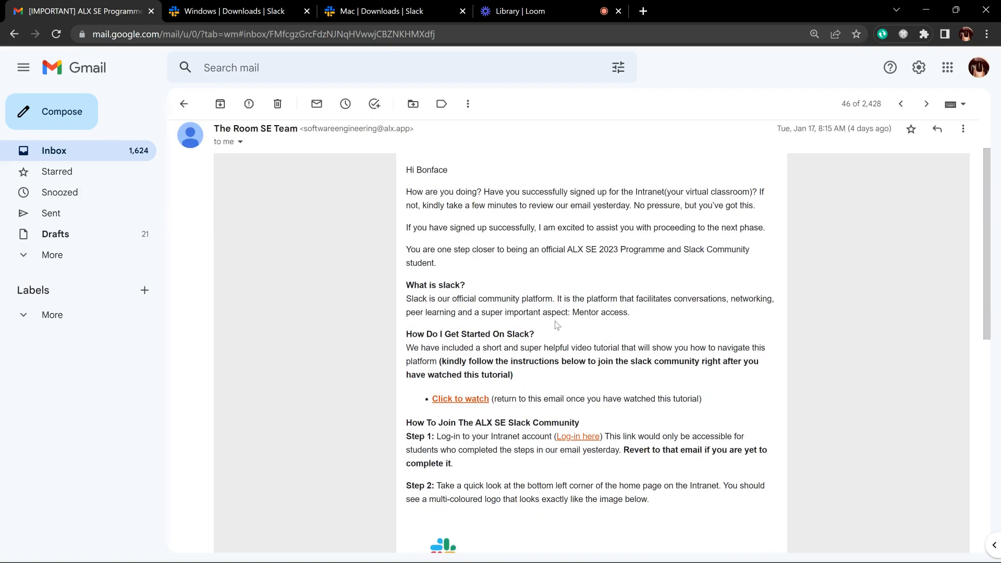
scroll(down, 3)
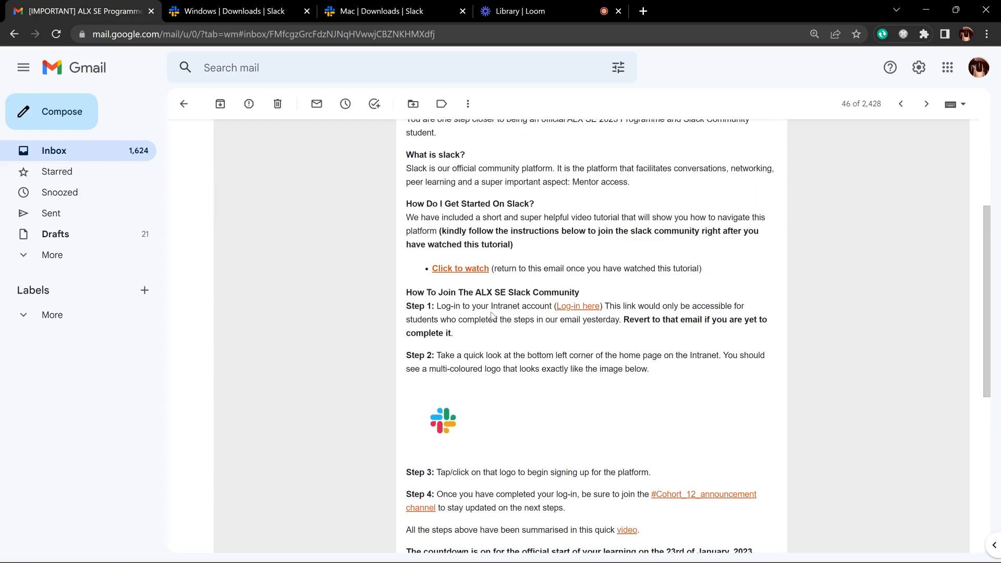
scroll(down, 3)
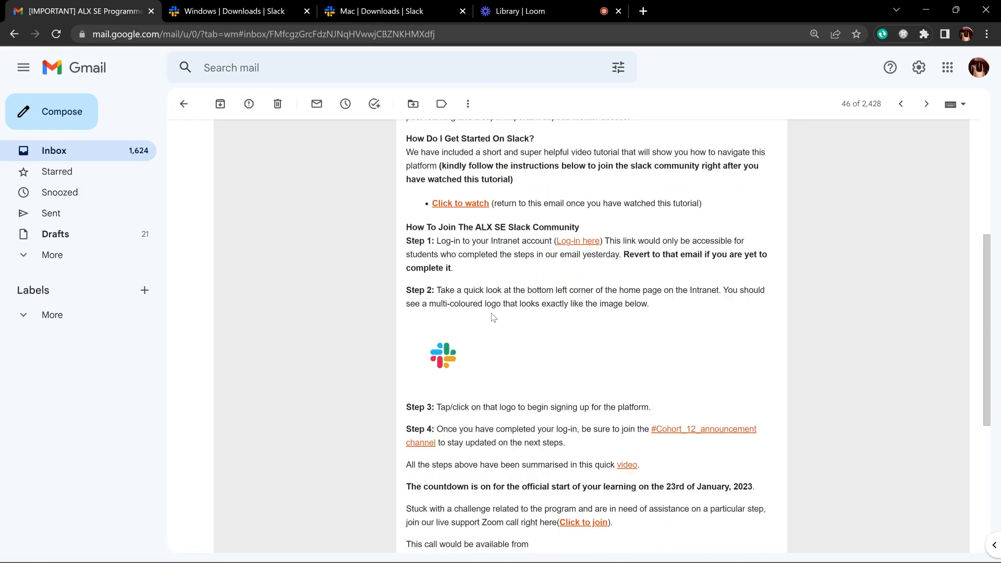
scroll(down, 3)
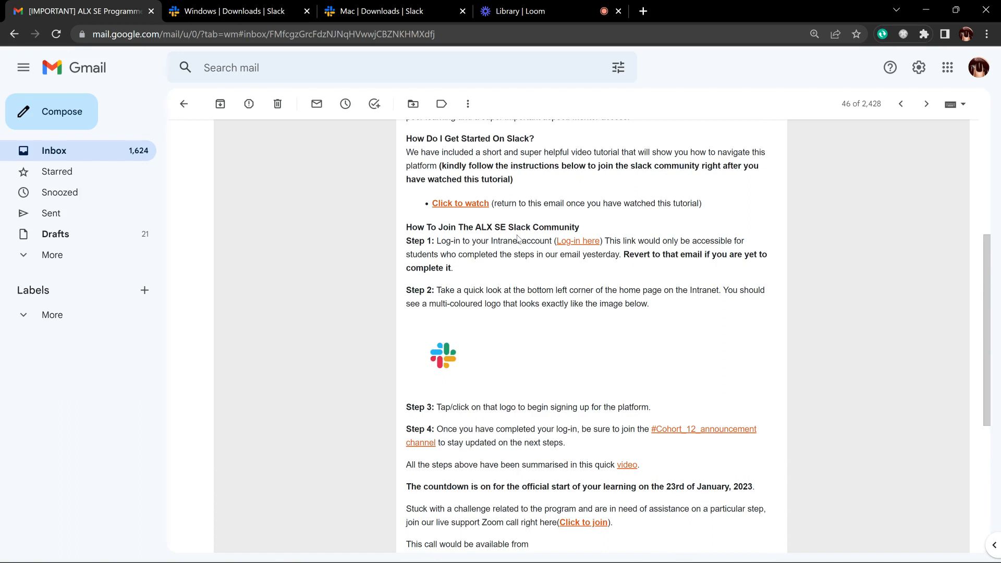
mouse_move(507, 251)
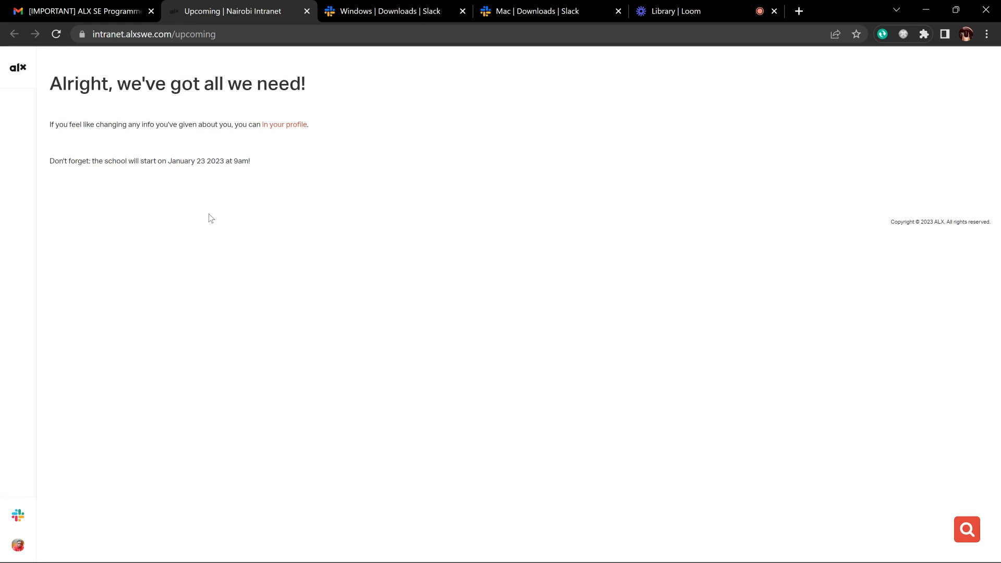
mouse_move(228, 185)
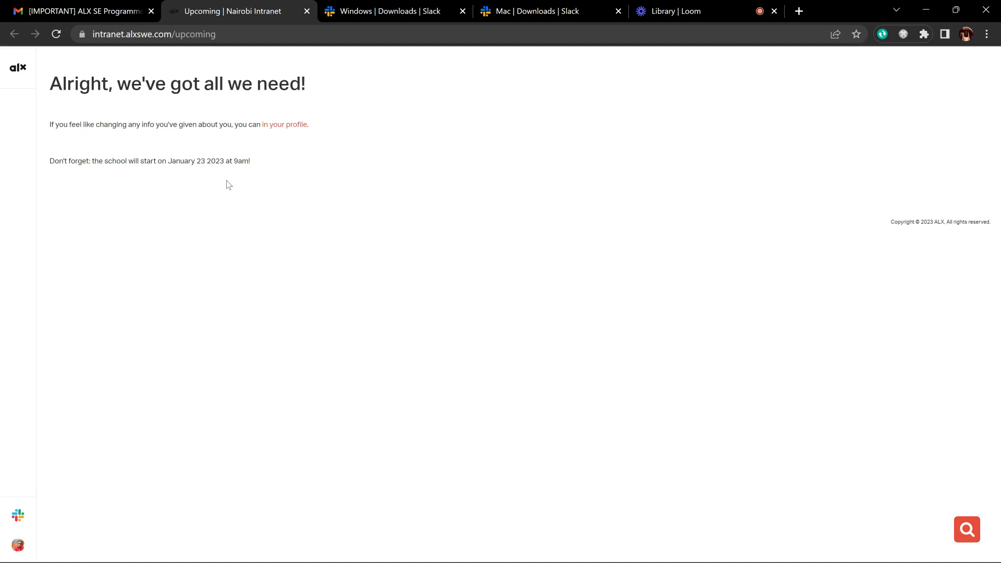
mouse_move(372, 101)
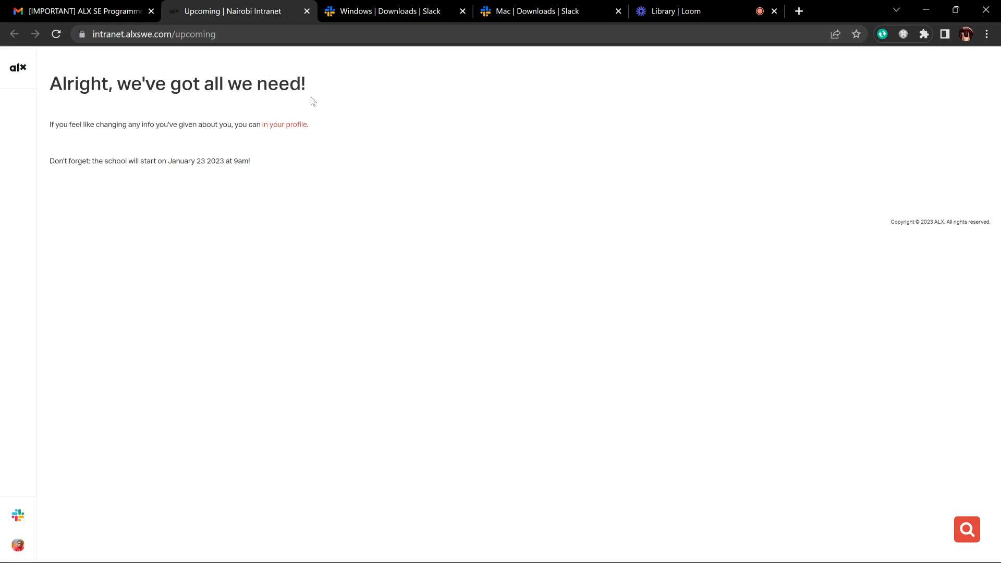
mouse_move(336, 364)
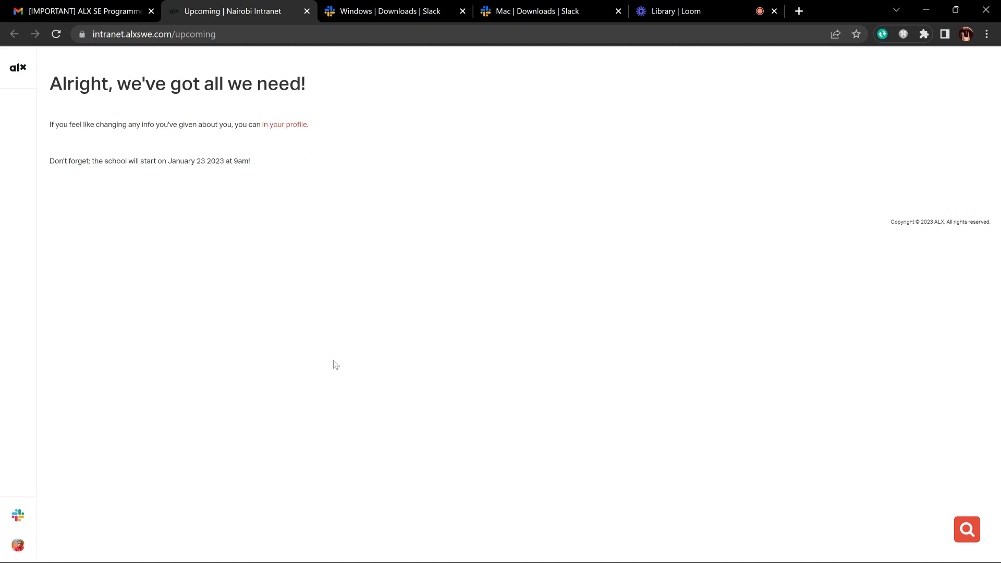
mouse_move(305, 369)
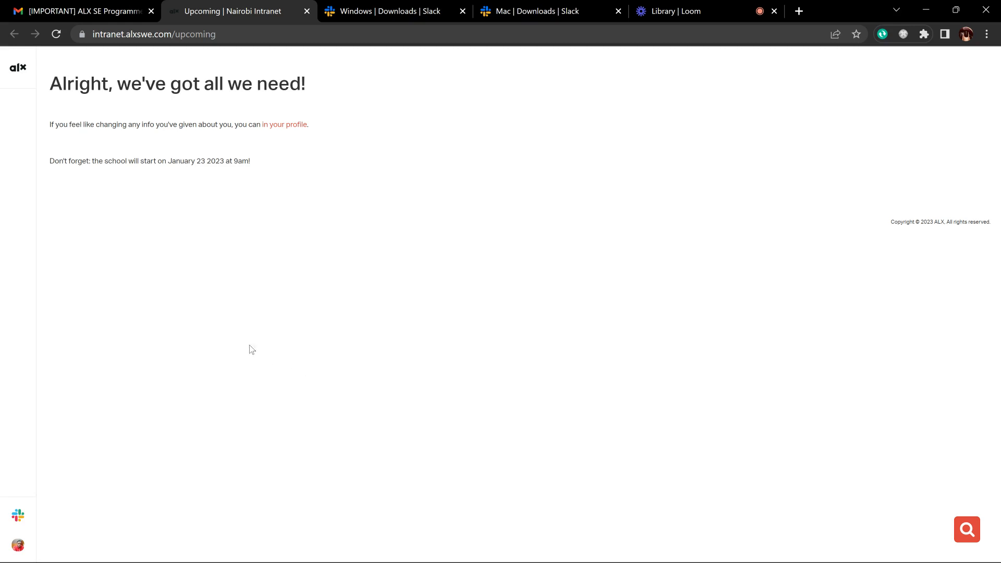
mouse_move(482, 302)
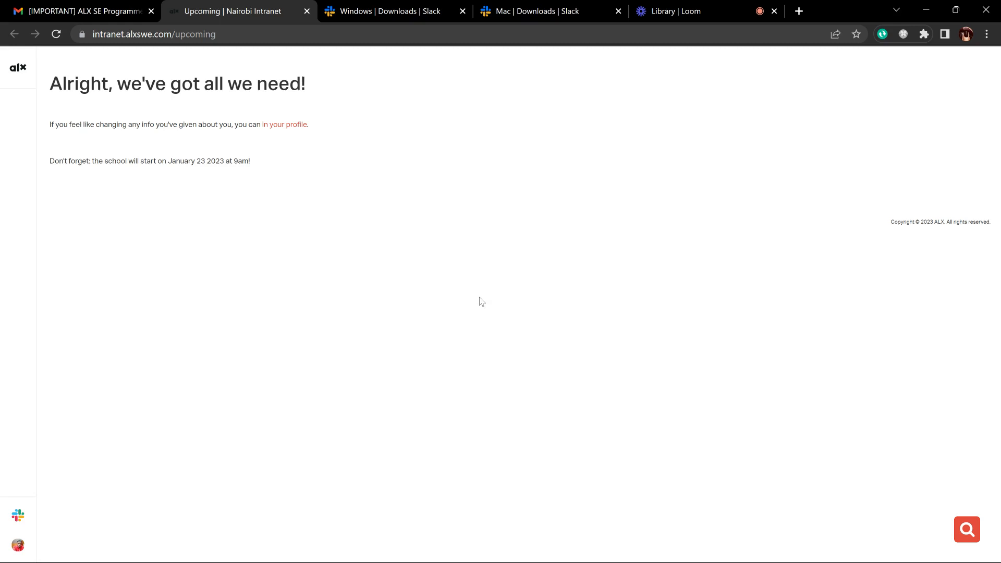
mouse_move(18, 515)
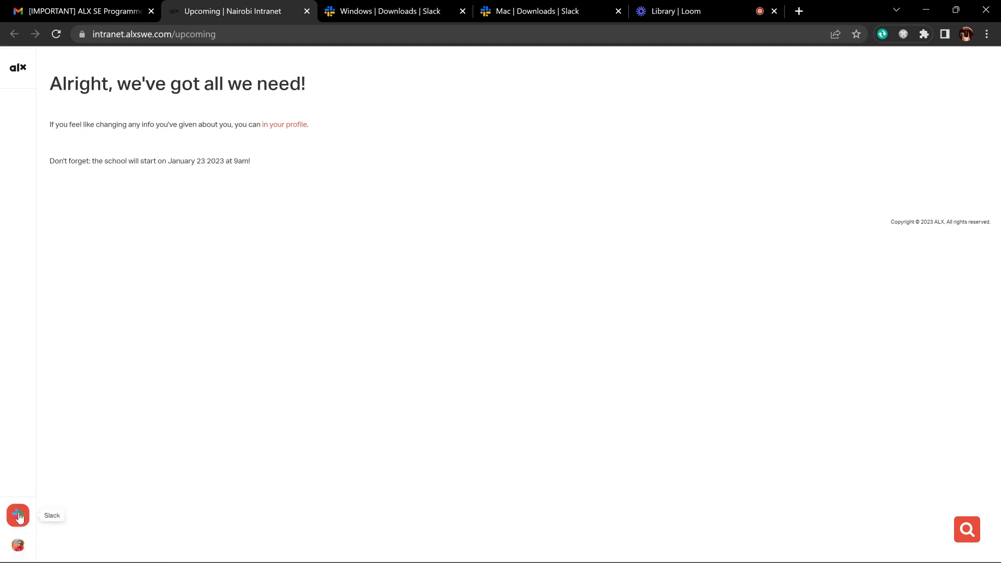
- Open the ALX - Students Slack workspace from the intranet sidebar's Slack logo
click(18, 514)
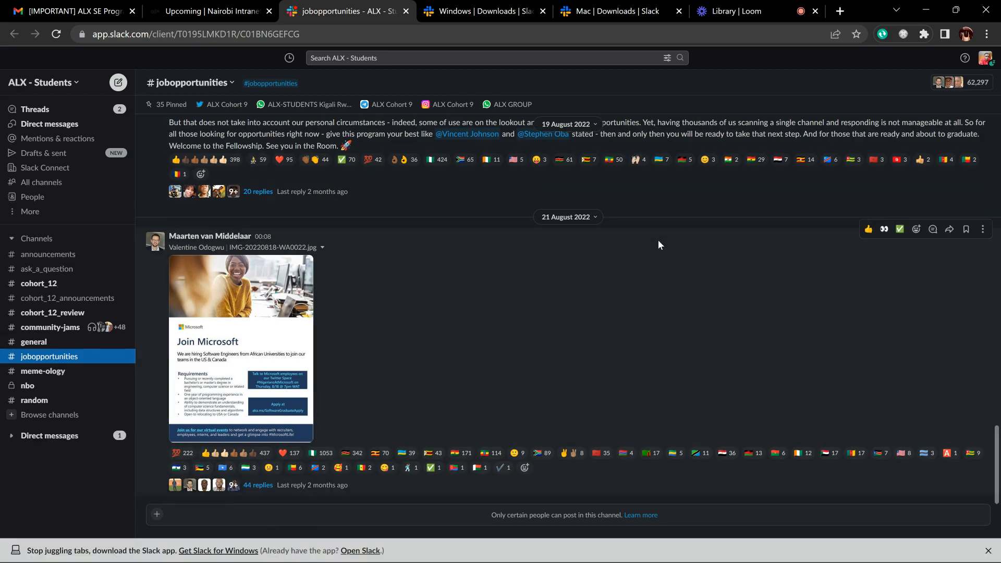
mouse_move(615, 386)
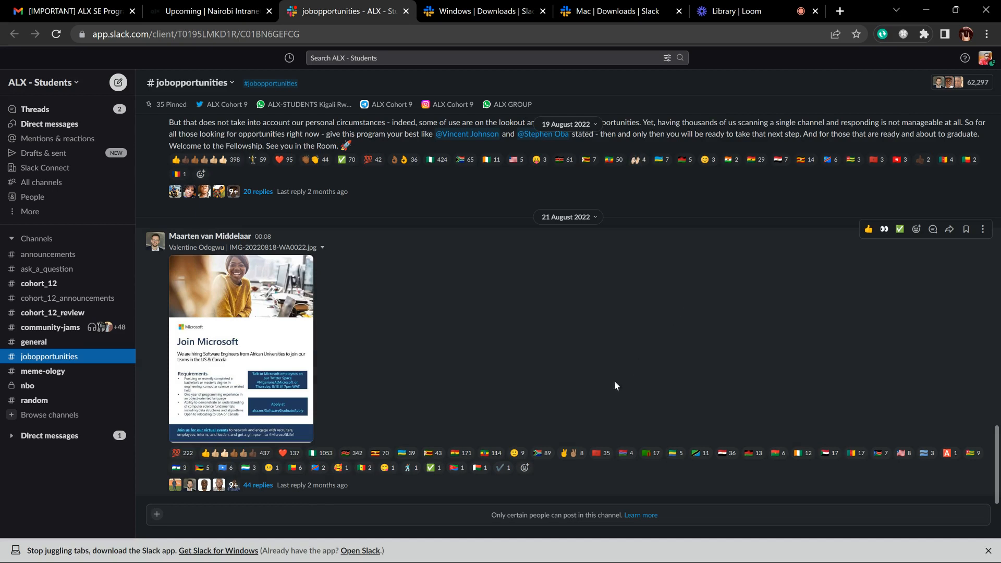
mouse_move(395, 264)
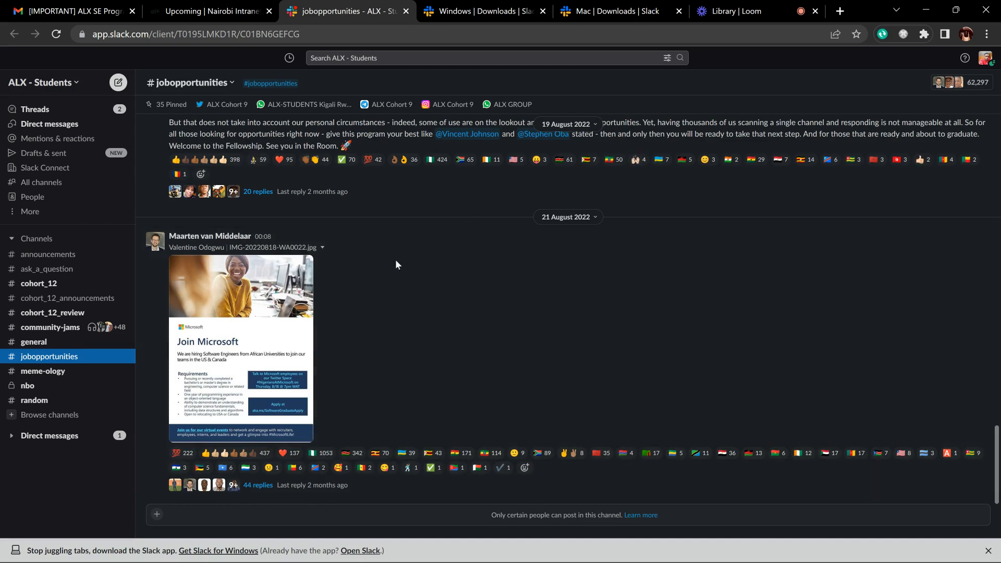
mouse_move(587, 331)
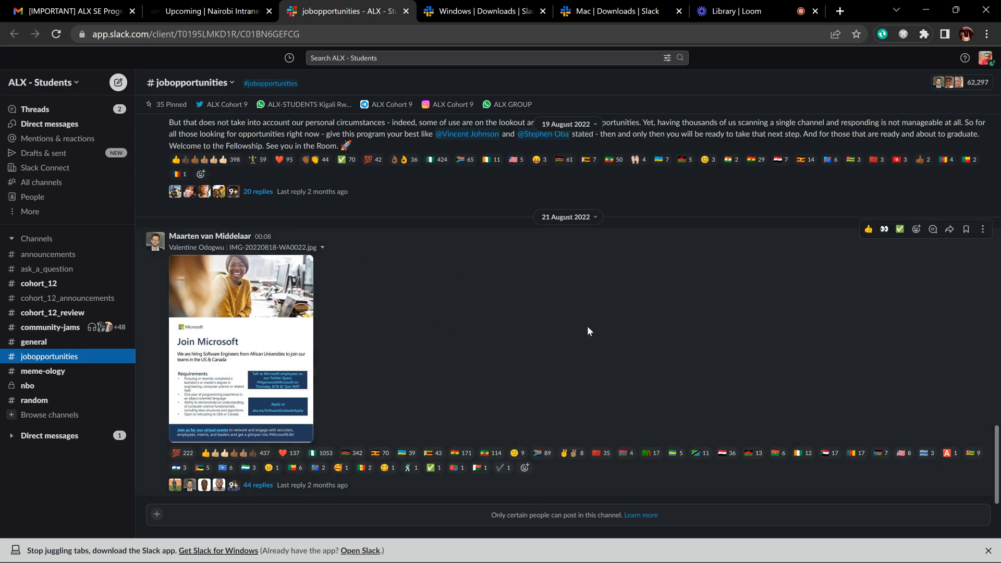
mouse_move(33, 349)
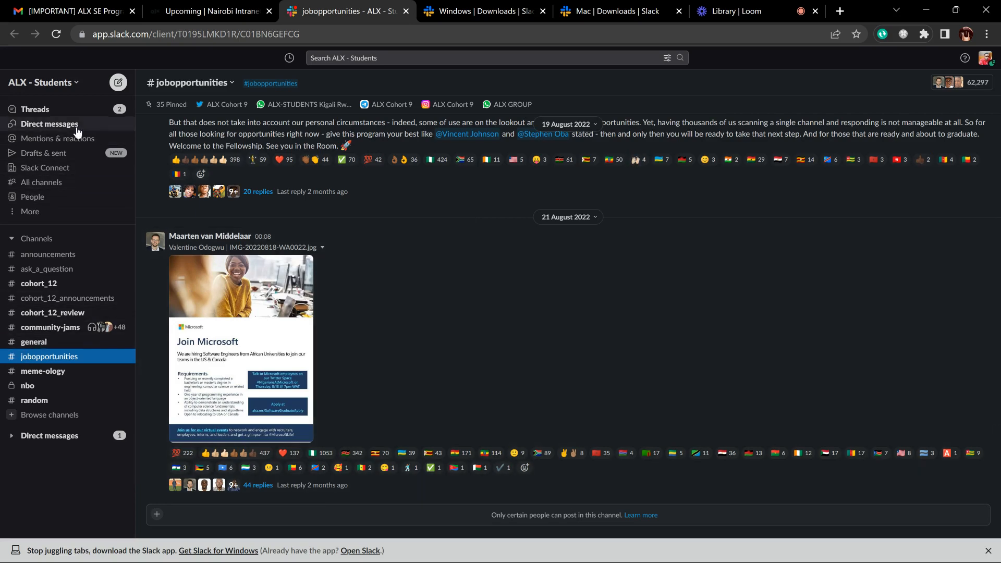
mouse_move(343, 258)
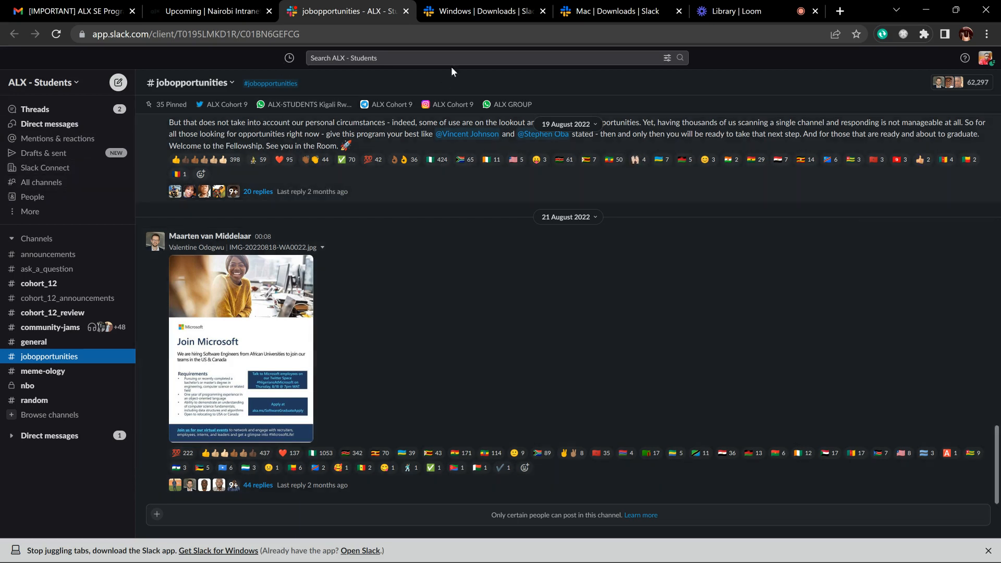
- Switch to the Windows Downloads | Slack tab offering the 64-bit desktop app
click(481, 11)
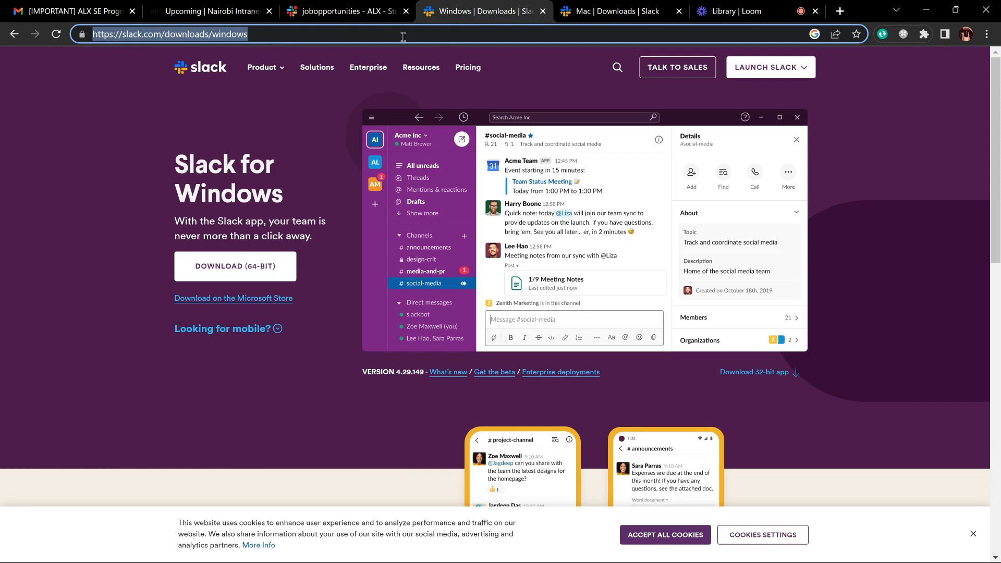
- Look over the Slack for Mac download page, then return to the jobopportunities channel tab
click(613, 11)
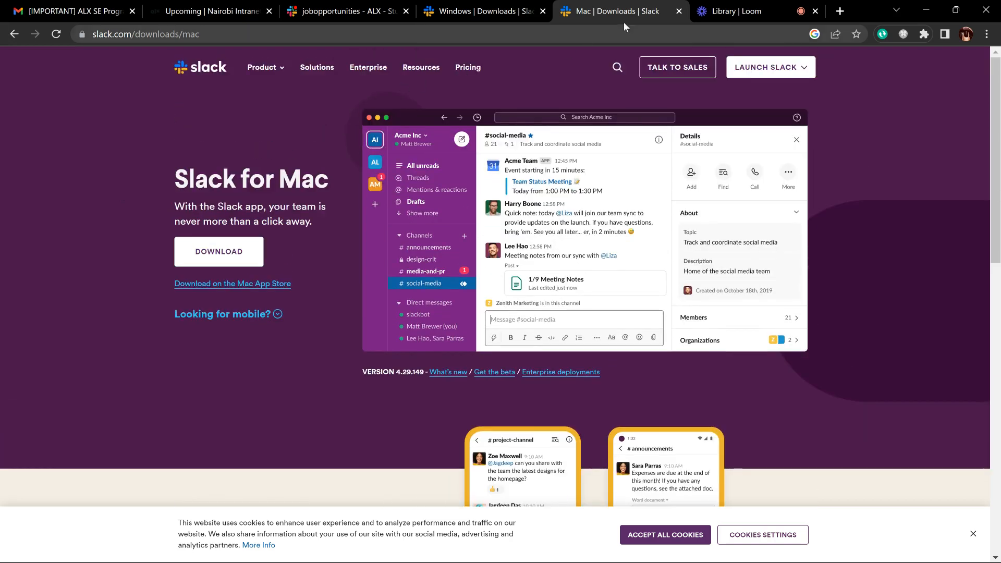
mouse_move(219, 126)
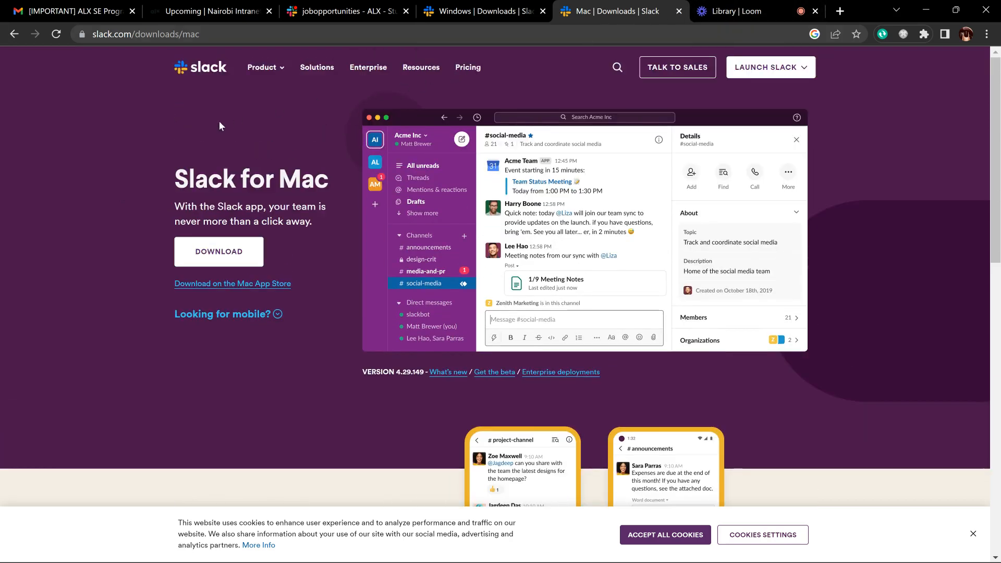
mouse_move(257, 149)
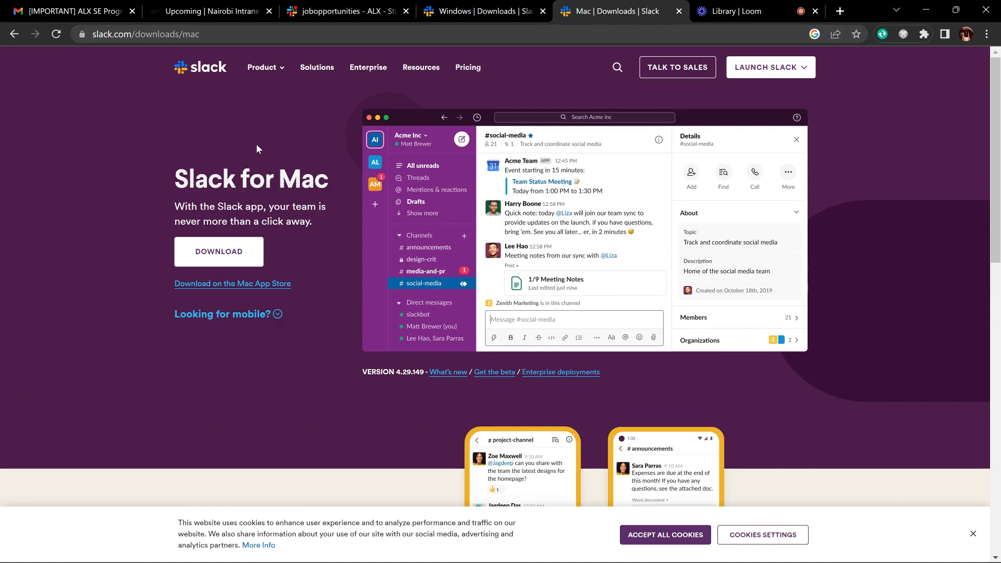
mouse_move(134, 235)
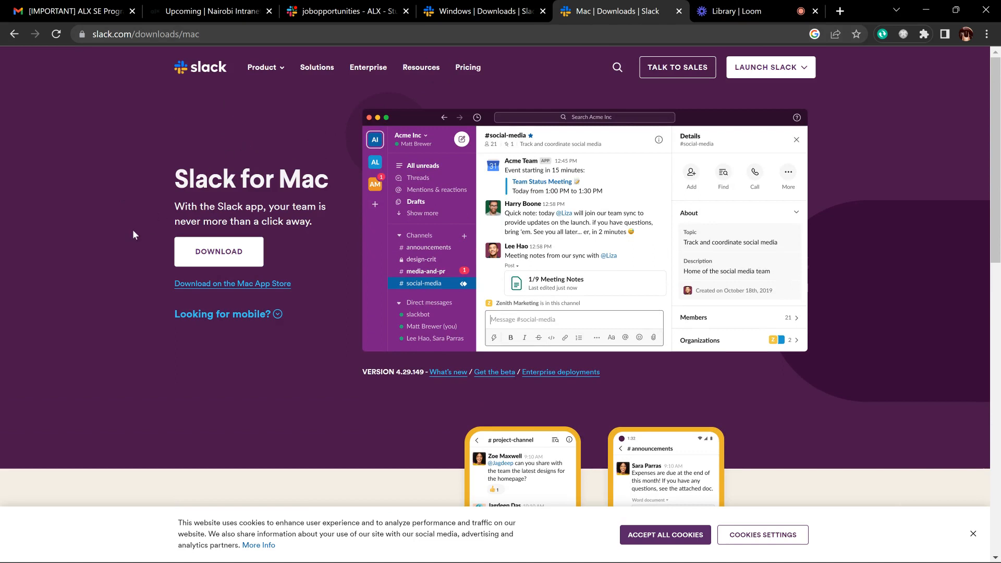
mouse_move(290, 145)
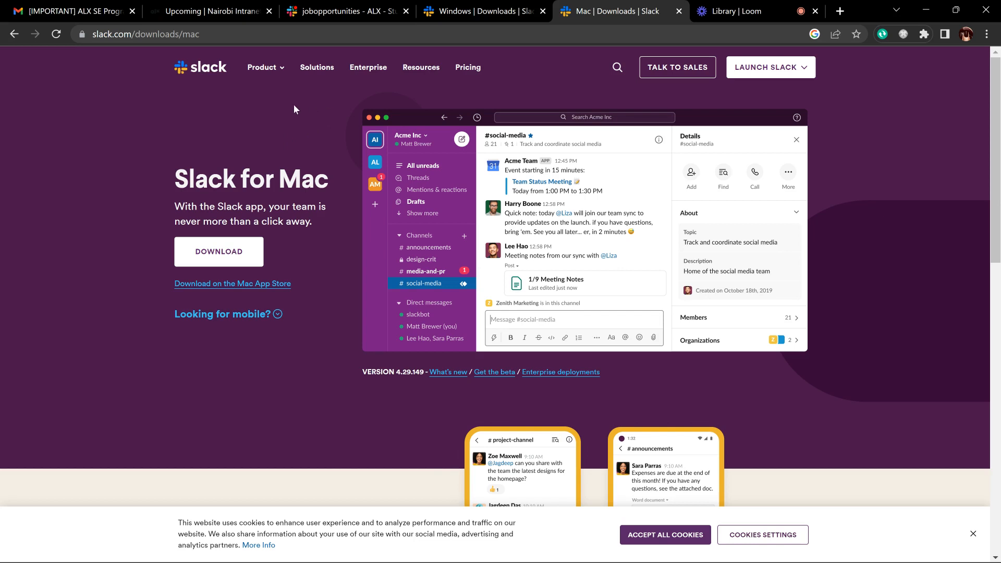
click(348, 11)
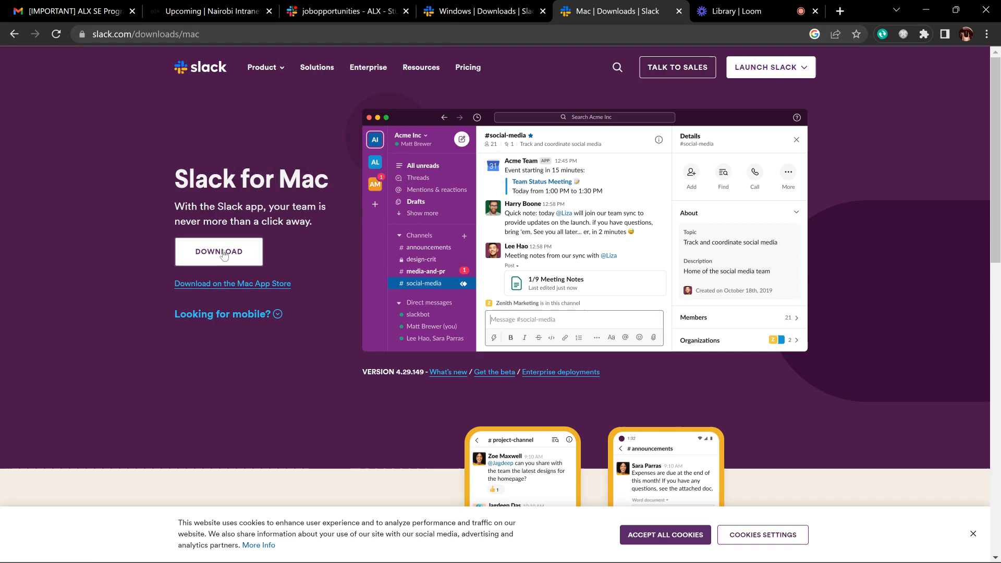
click(484, 11)
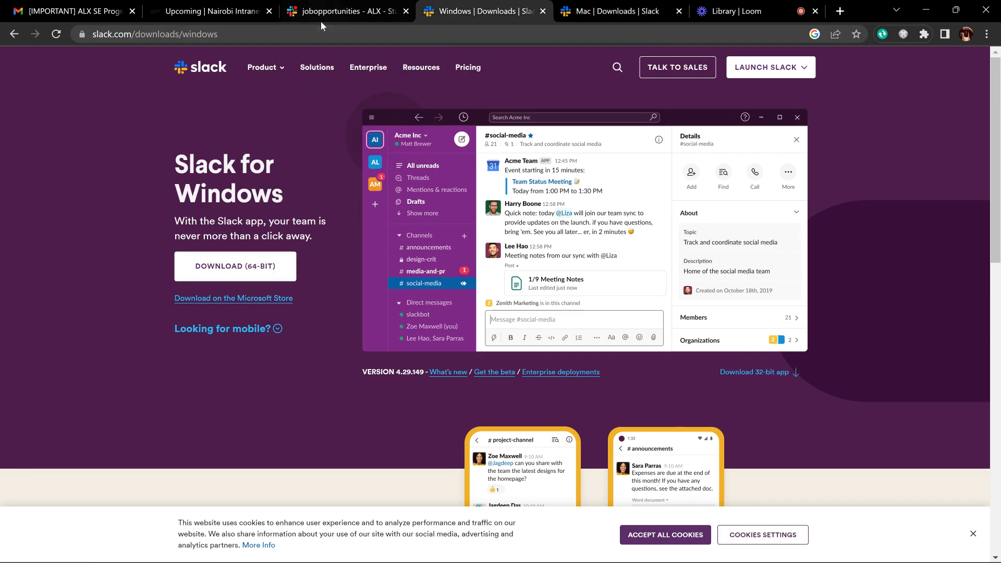
click(344, 11)
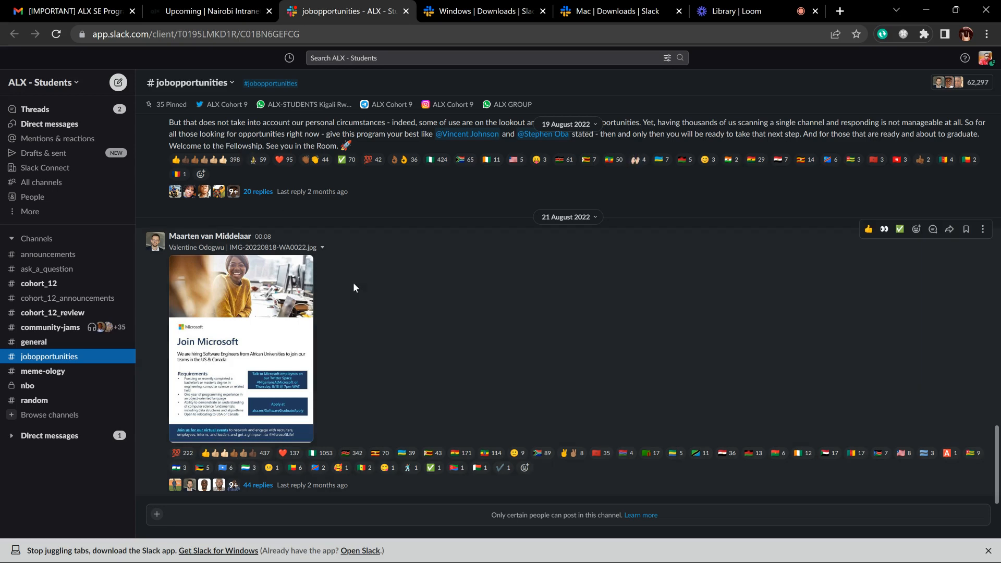
mouse_move(101, 122)
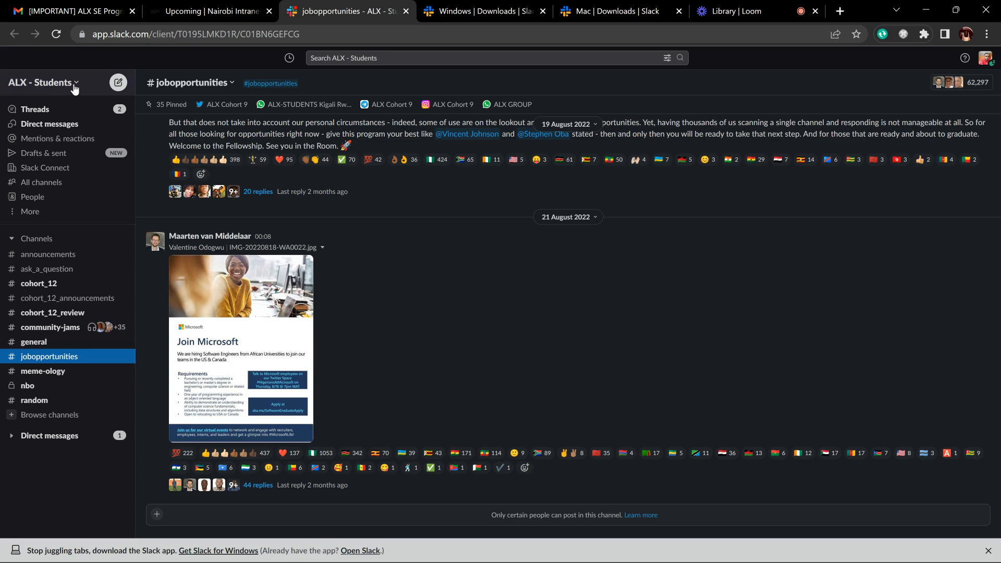
- Open the ALX - Students workspace menu from the workspace name atop the sidebar
click(42, 82)
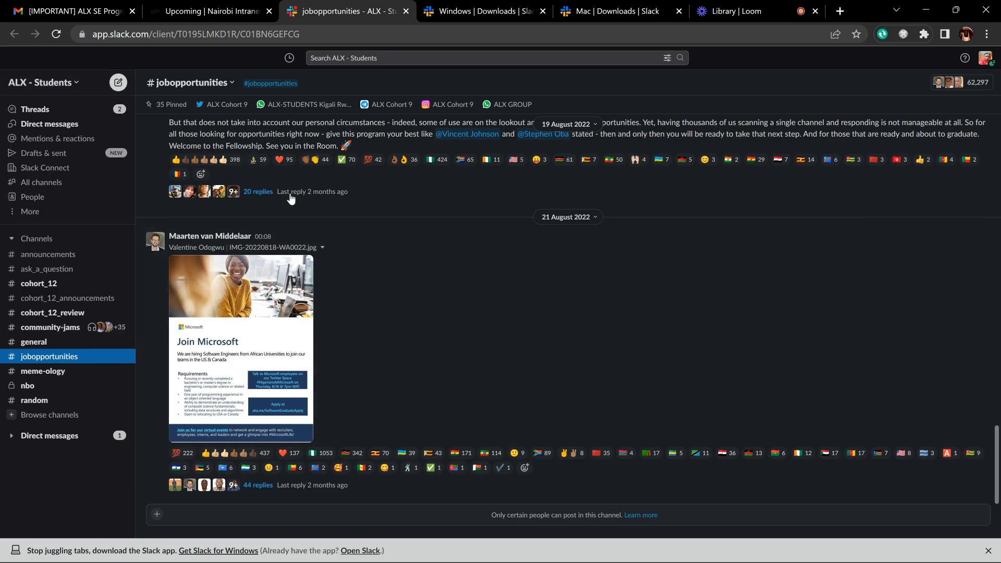
click(41, 82)
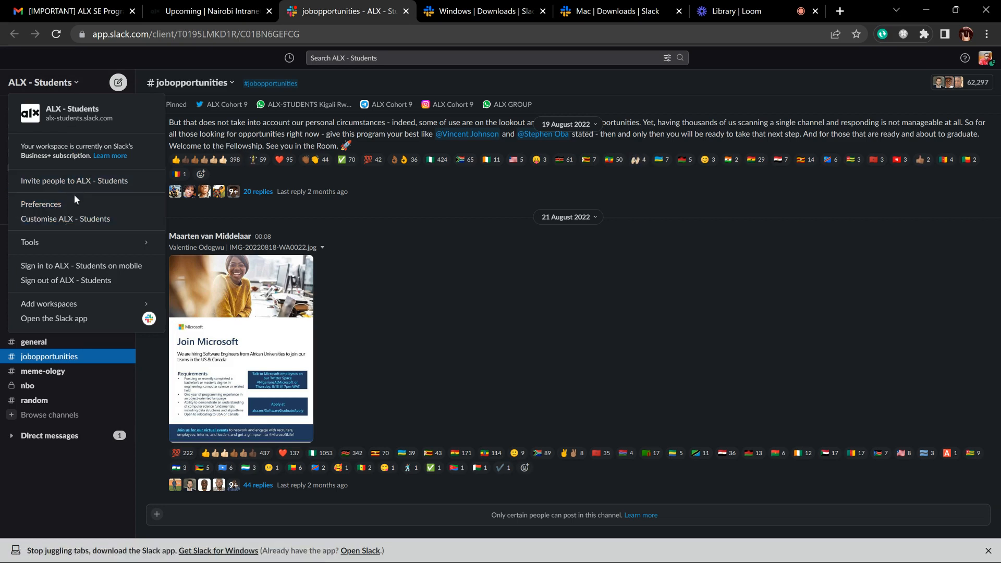
mouse_move(69, 246)
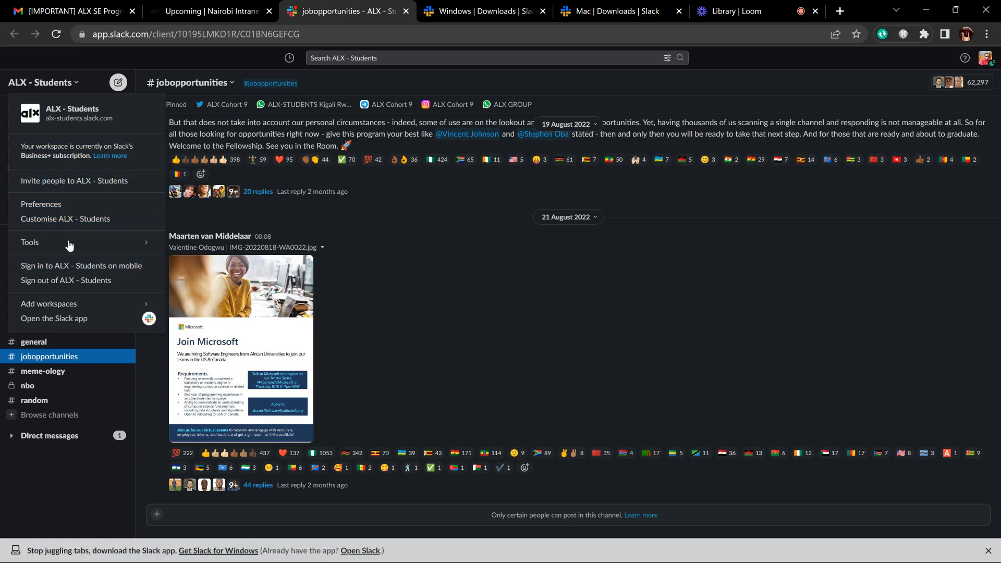
mouse_move(63, 322)
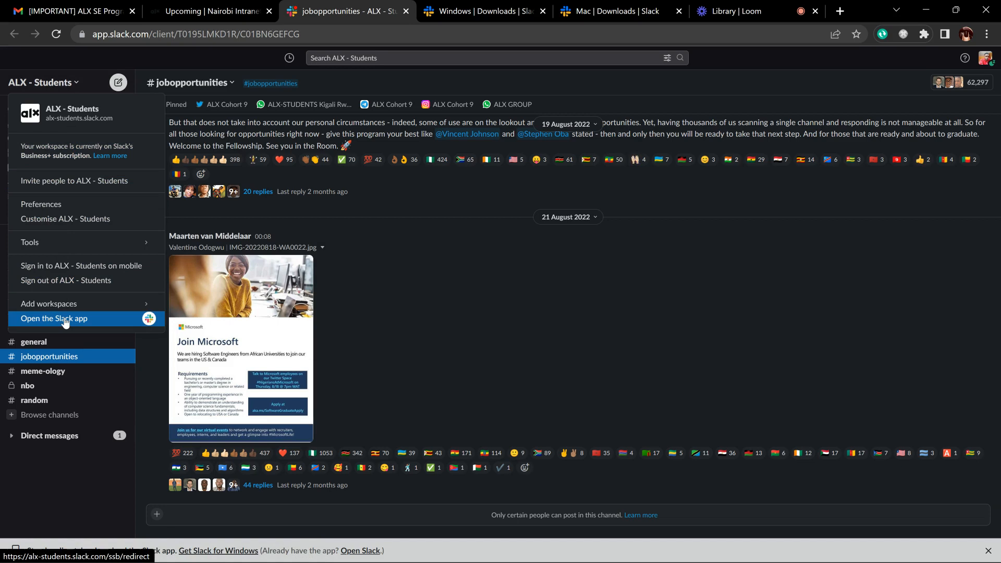
mouse_move(85, 326)
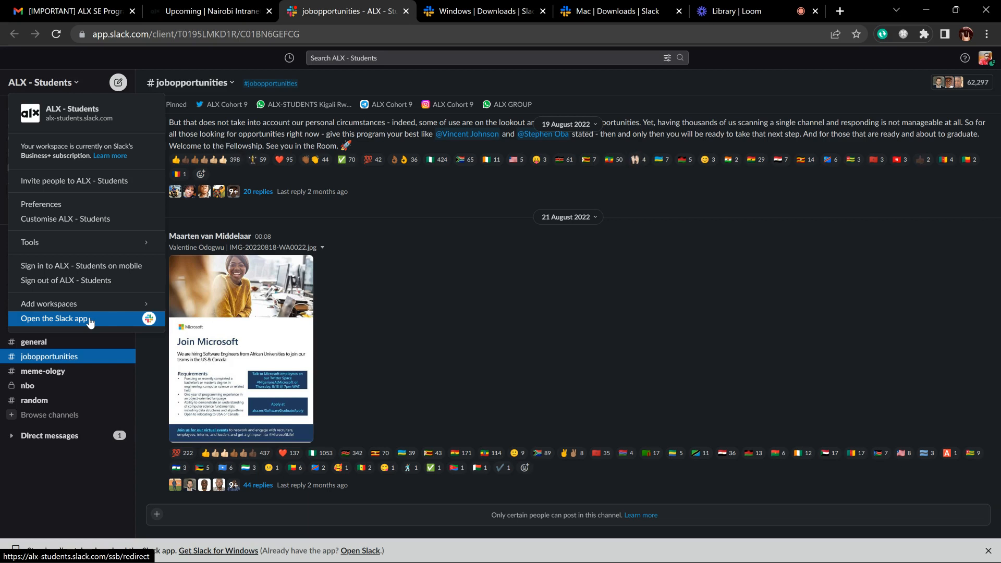
- Choose 'Open the Slack app' and confirm 'Open Slack' in Chrome's prompt
click(54, 319)
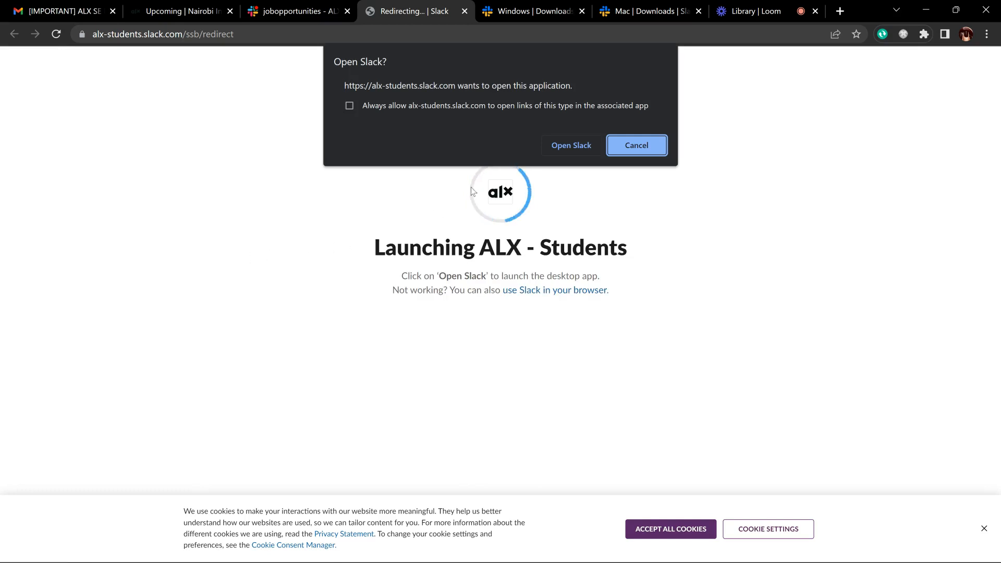
mouse_move(514, 141)
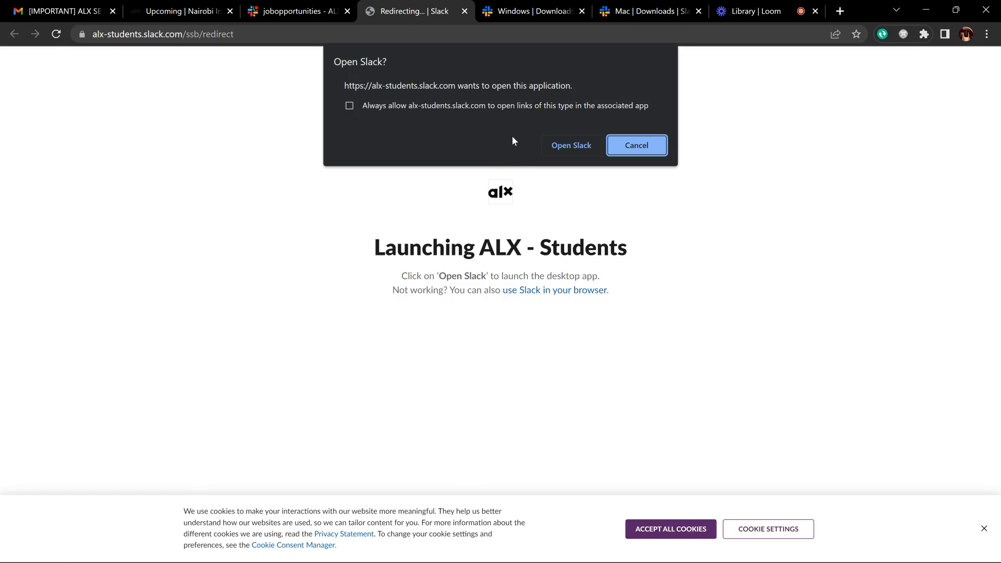
mouse_move(549, 142)
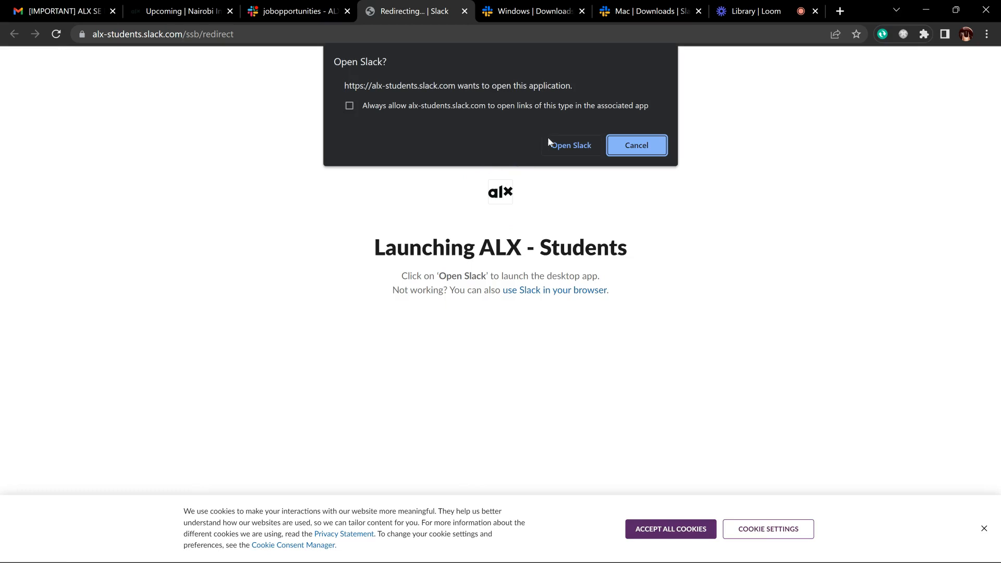
click(569, 145)
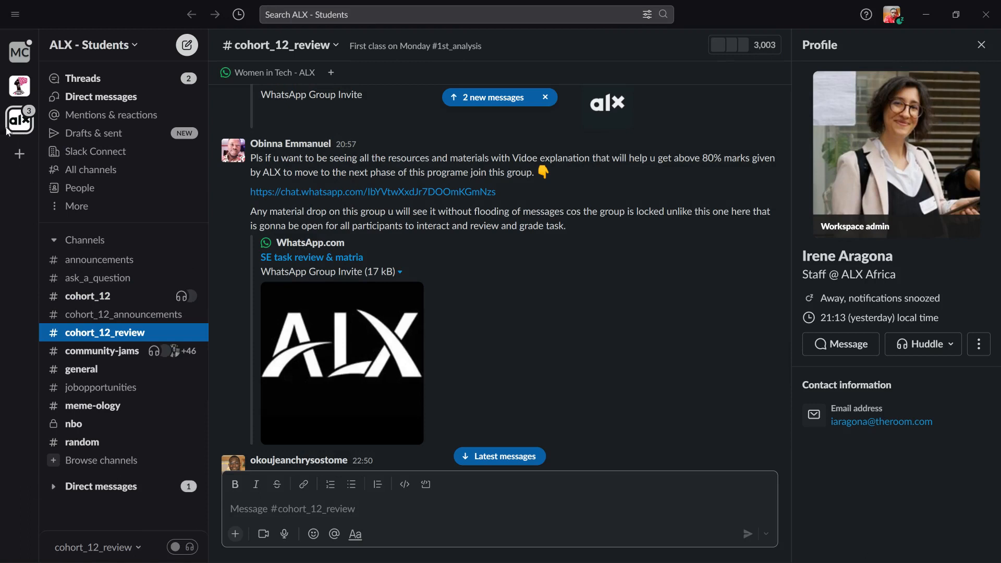
mouse_move(8, 235)
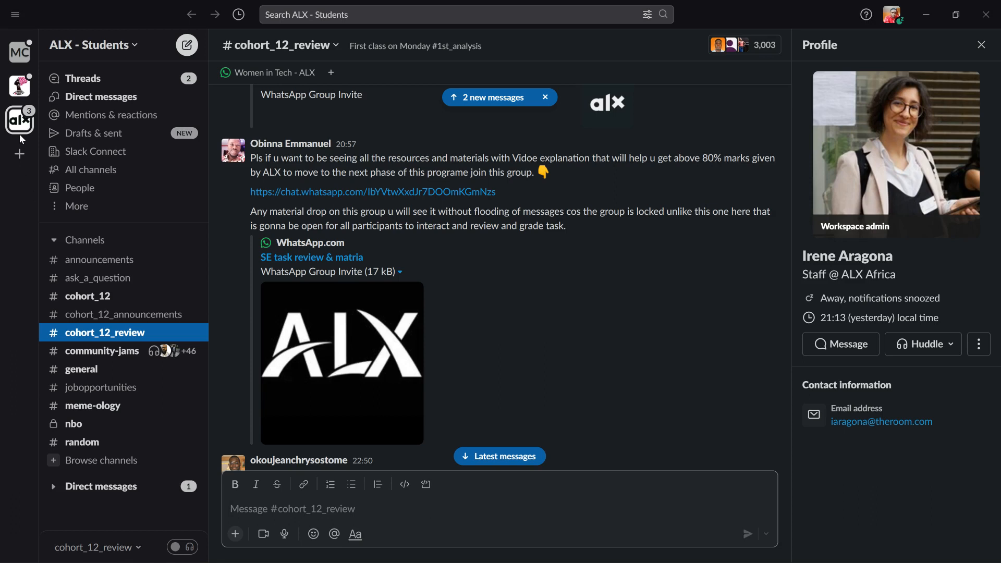
mouse_move(19, 121)
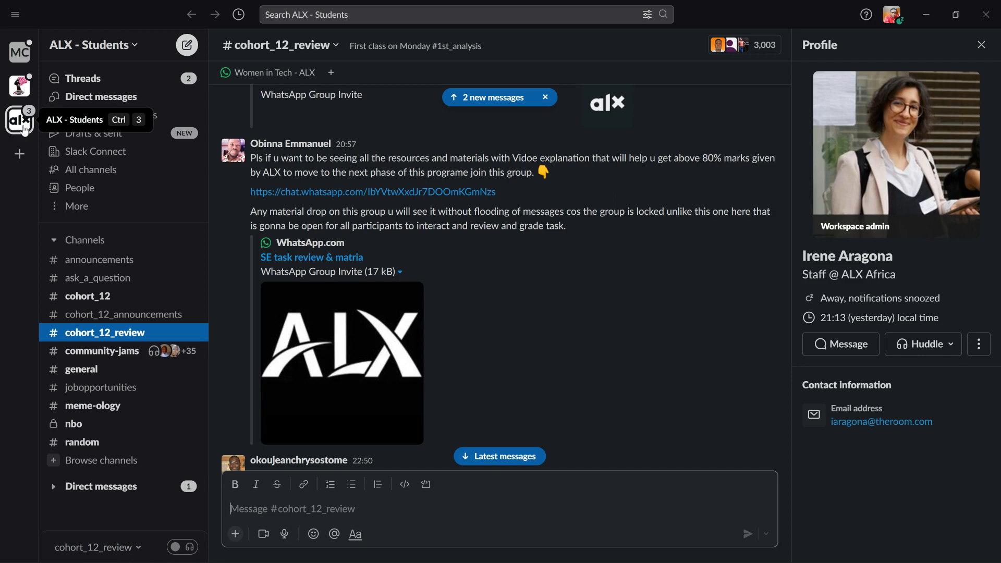
mouse_move(123, 96)
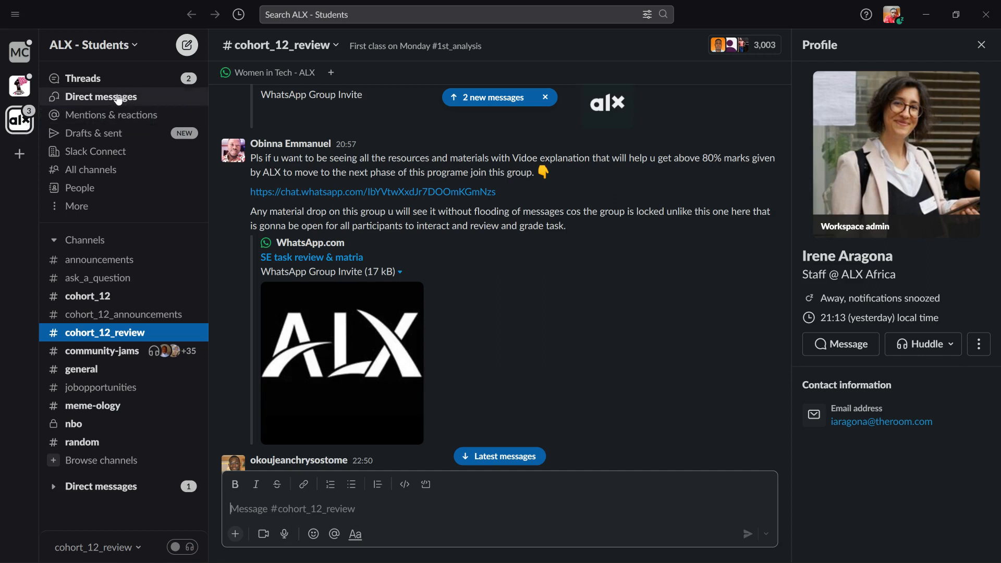
mouse_move(116, 118)
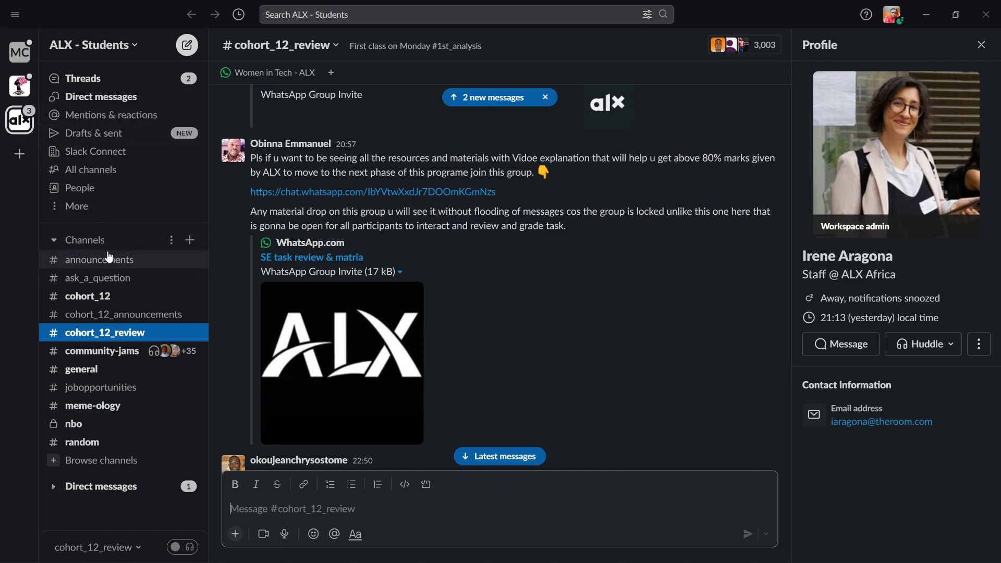
- Browse #announcements, then catch up on introductions and study-group links in #community-jams
click(99, 259)
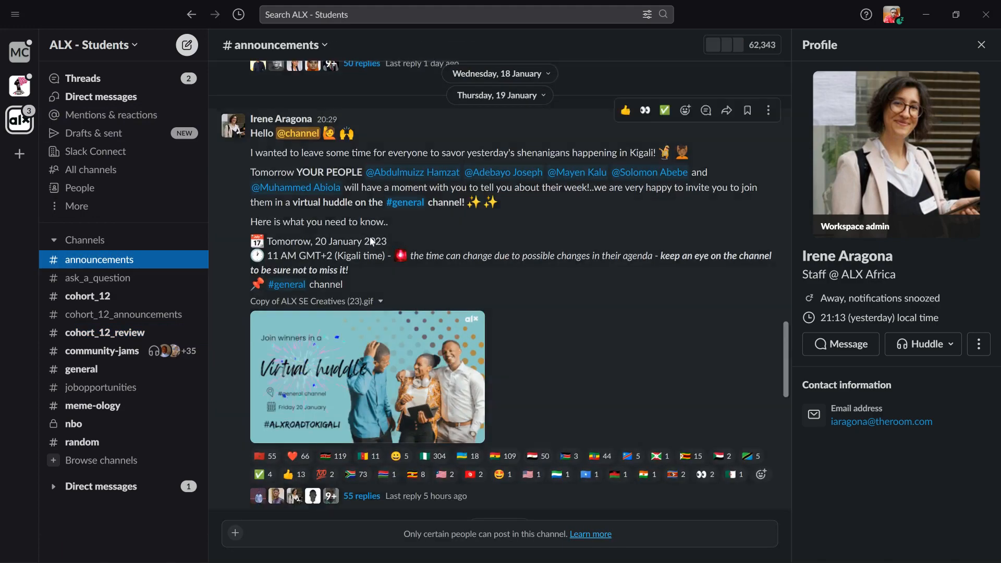
scroll(down, 3)
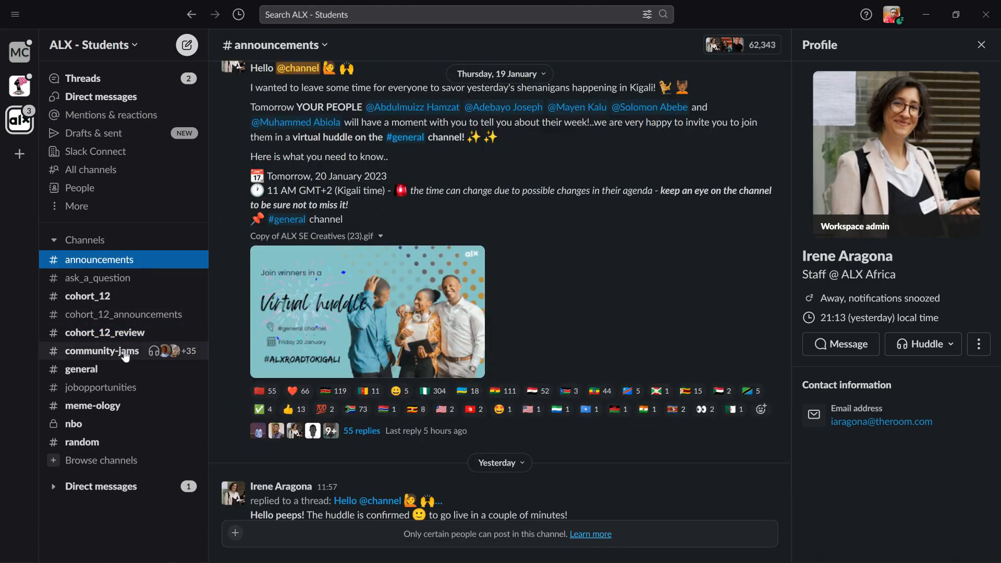
click(101, 350)
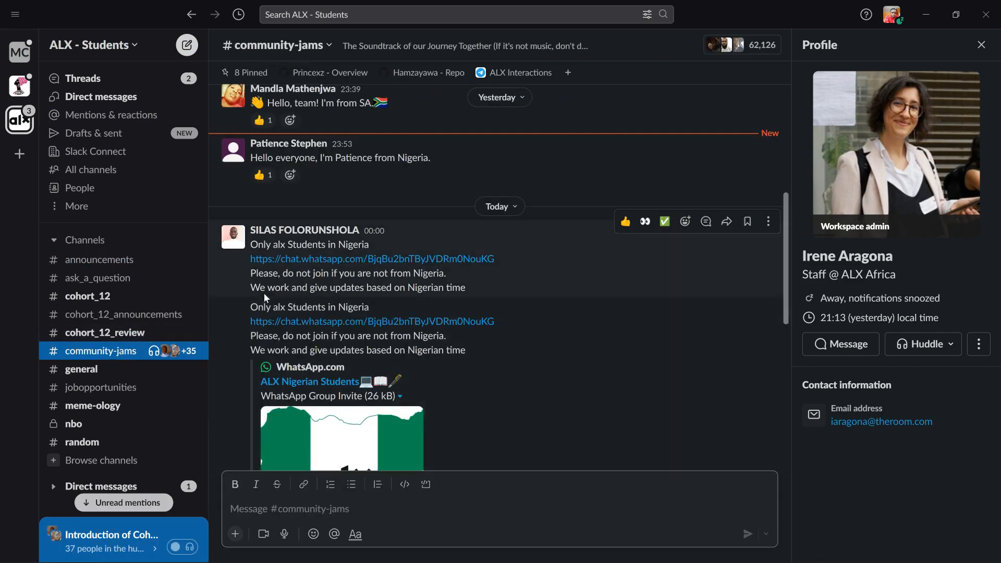
scroll(down, 3)
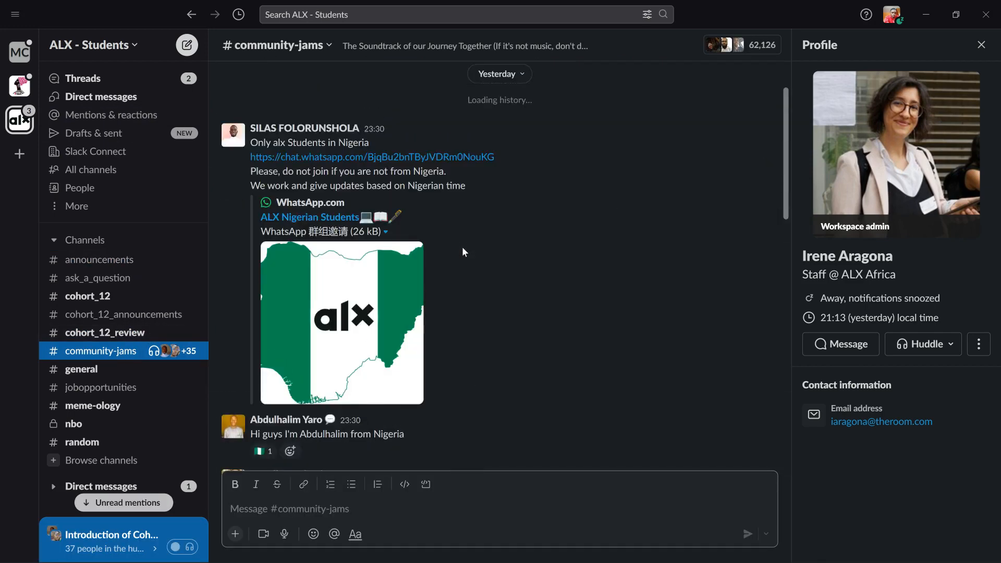
scroll(up, 3)
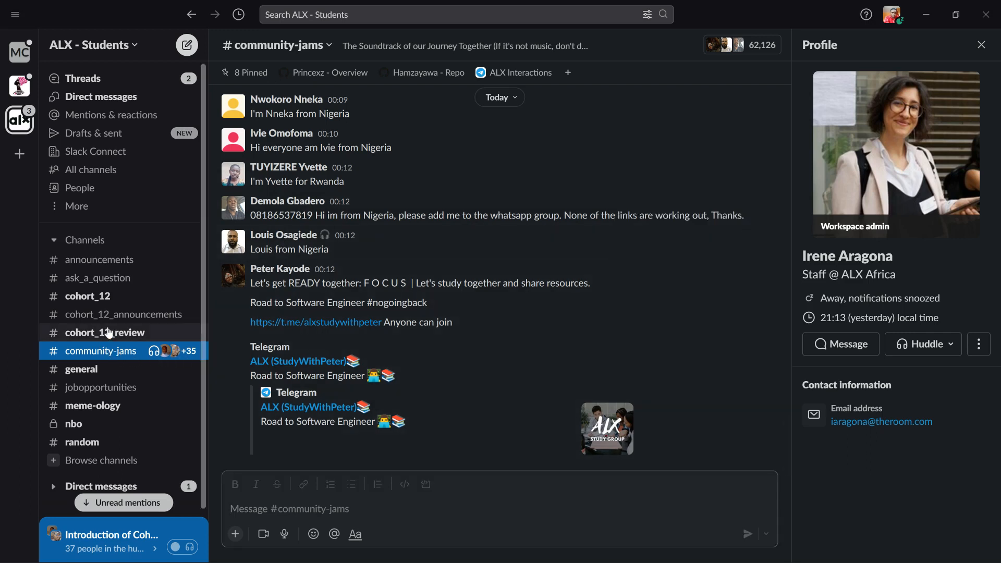
- Glance through the cohort_12_review, general and cohort_12 channels
click(103, 332)
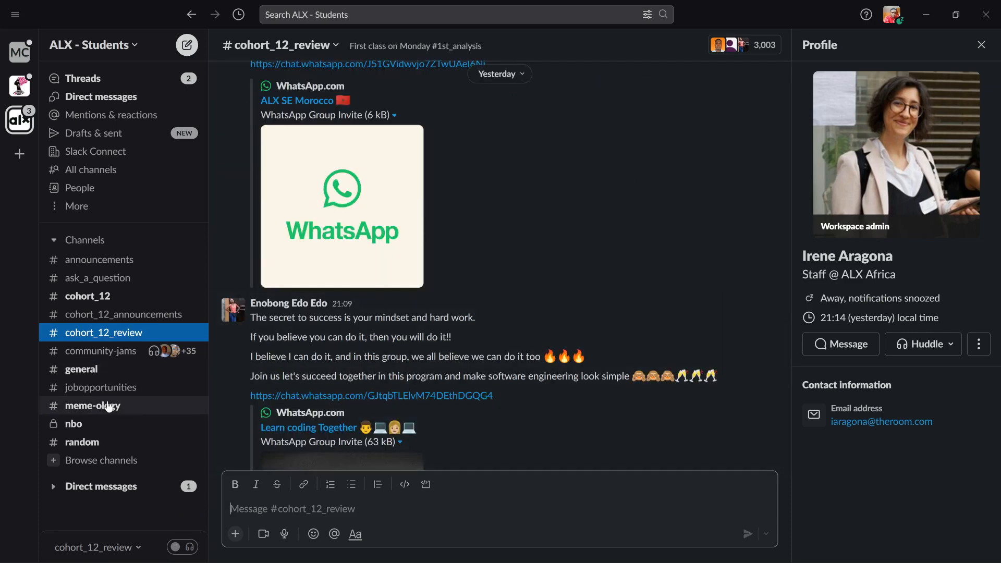
mouse_move(81, 369)
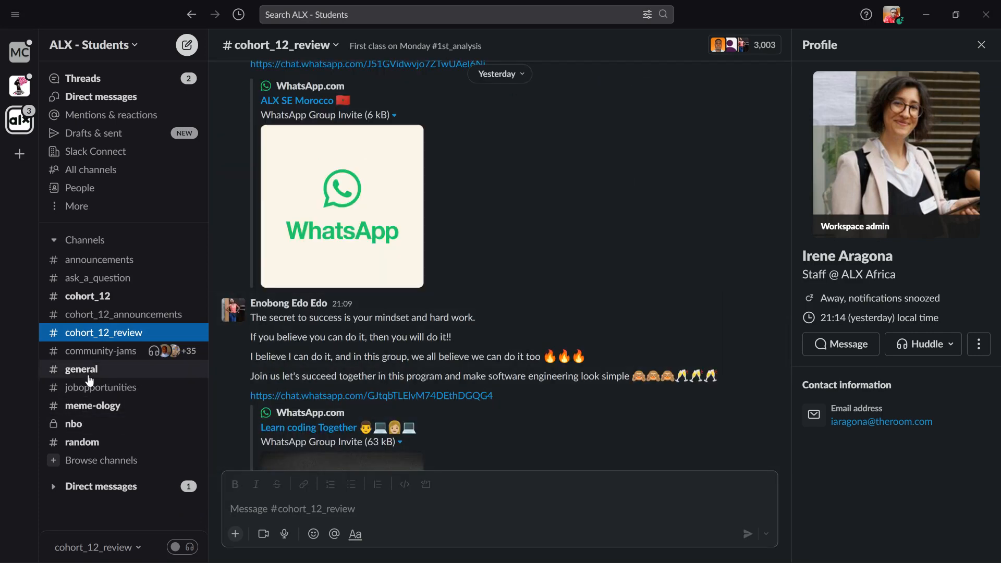
click(82, 370)
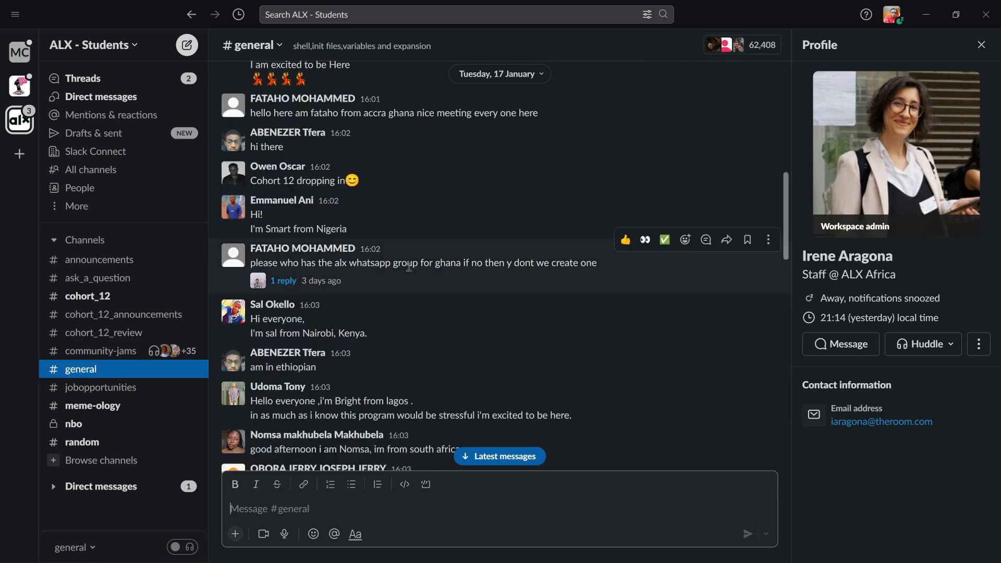
click(87, 295)
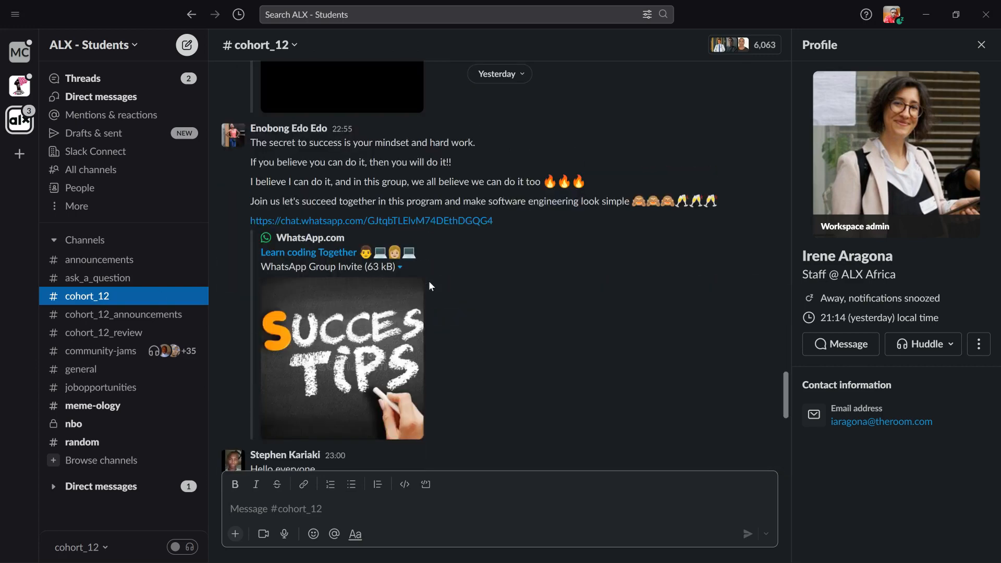
scroll(down, 3)
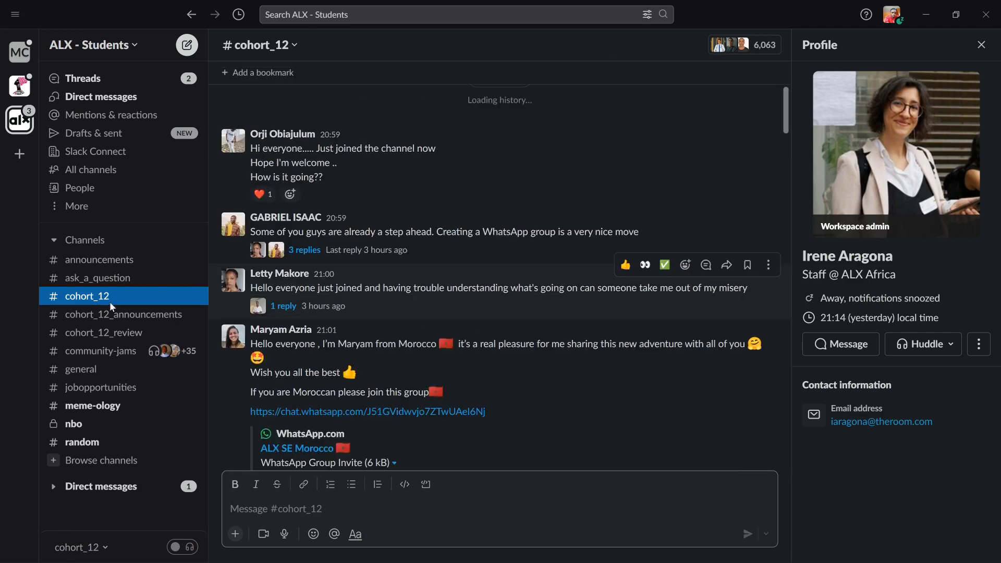
- Open #cohort_12_announcements and scroll to next week's onboarding schedule post
click(124, 313)
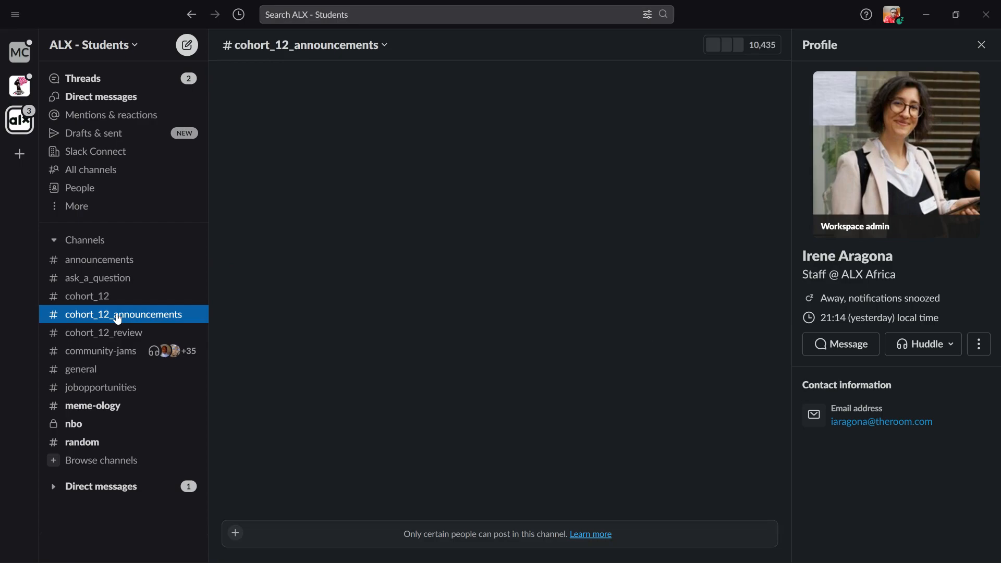
scroll(down, 3)
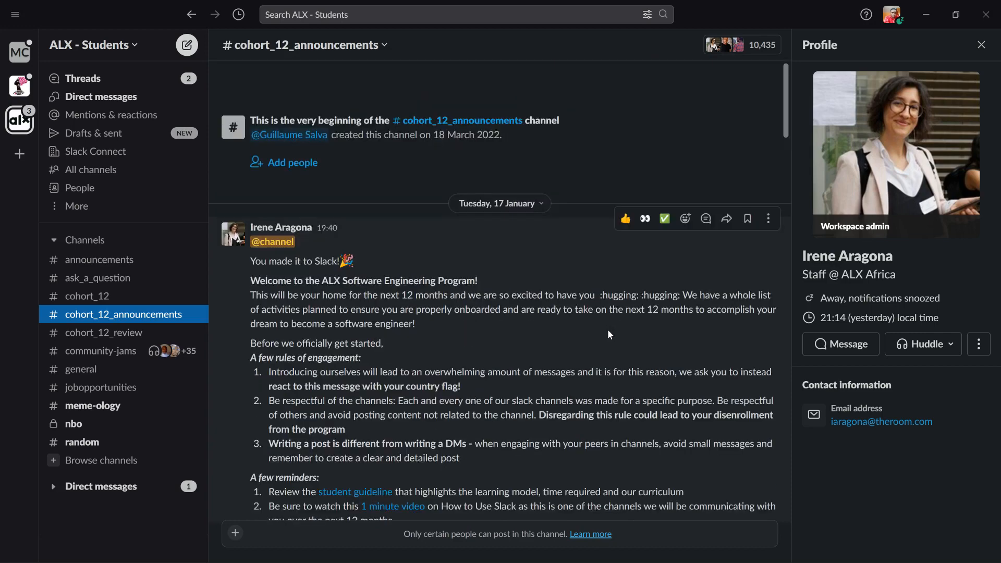
scroll(down, 3)
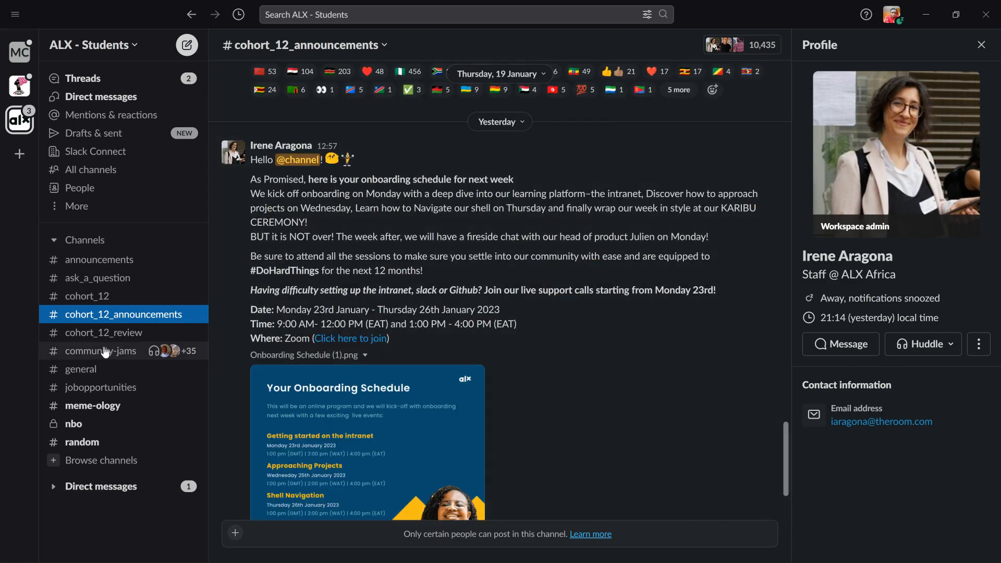
mouse_move(115, 411)
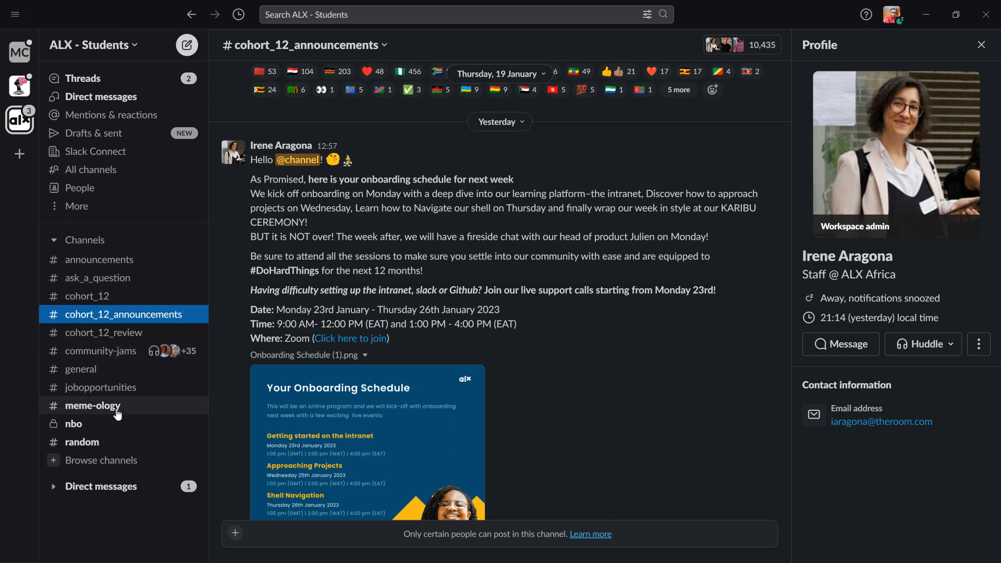
- Open #meme-ology, view a project-idea meme full size, close it, and scroll through more memes
click(92, 406)
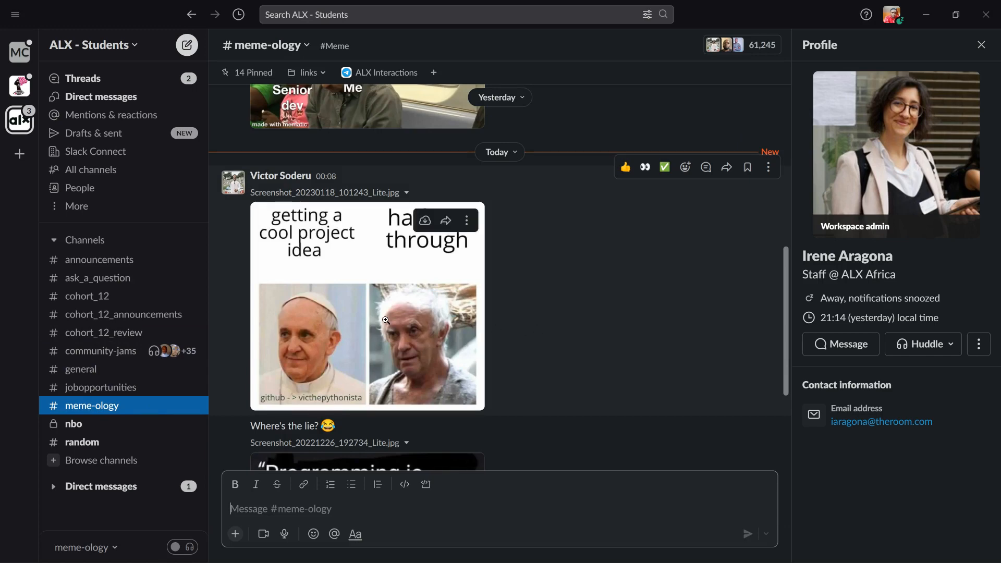
click(367, 305)
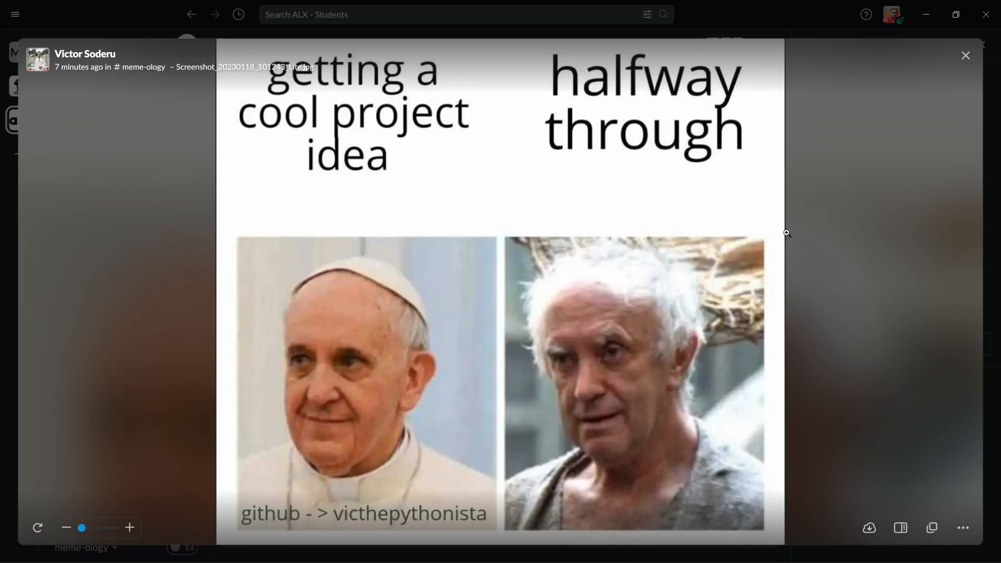
mouse_move(904, 206)
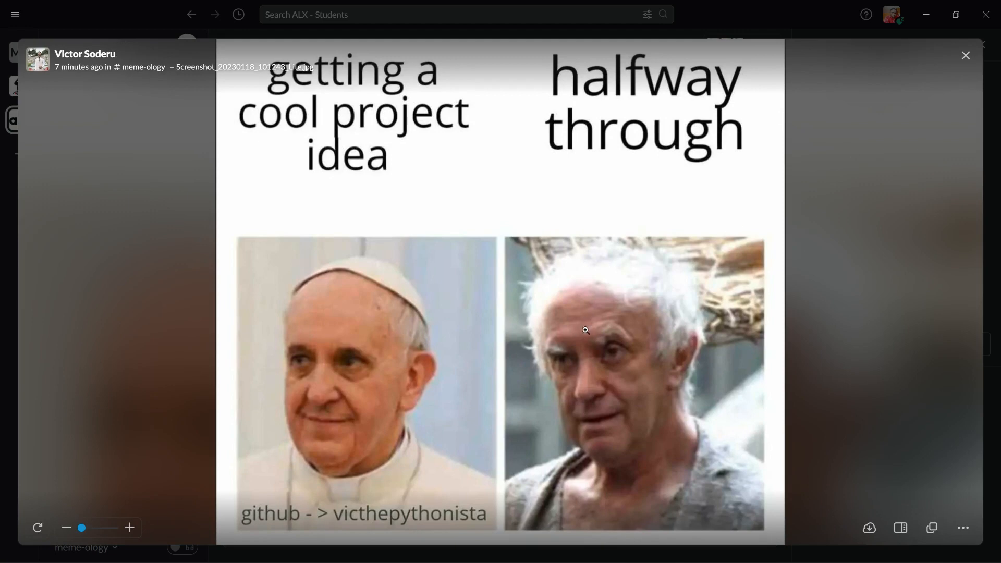
mouse_move(646, 267)
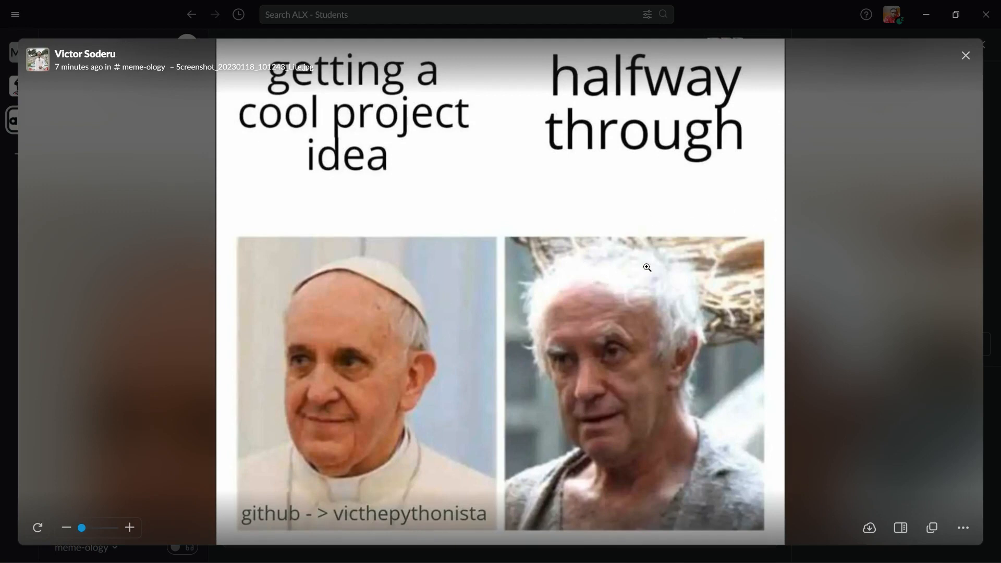
click(964, 56)
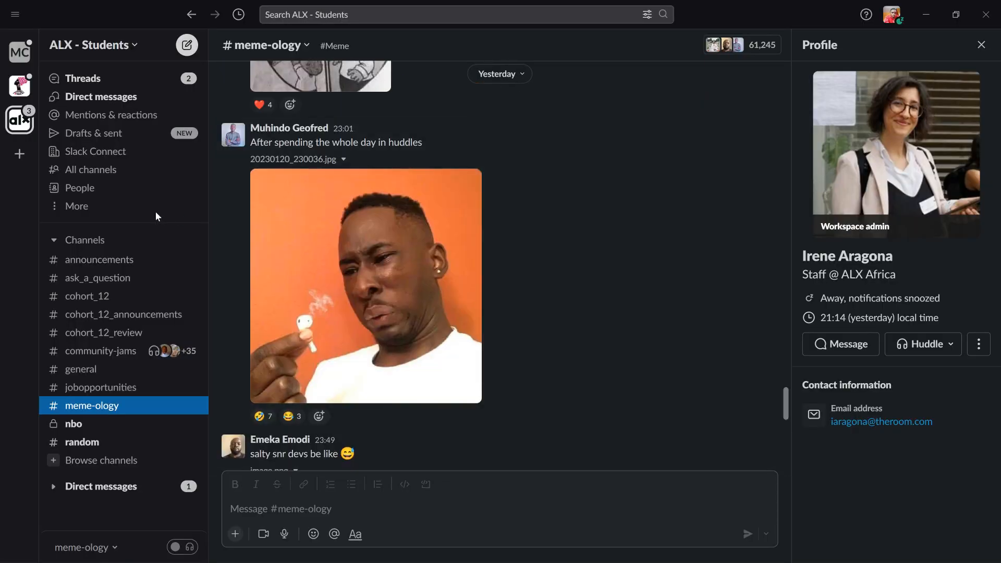
scroll(down, 3)
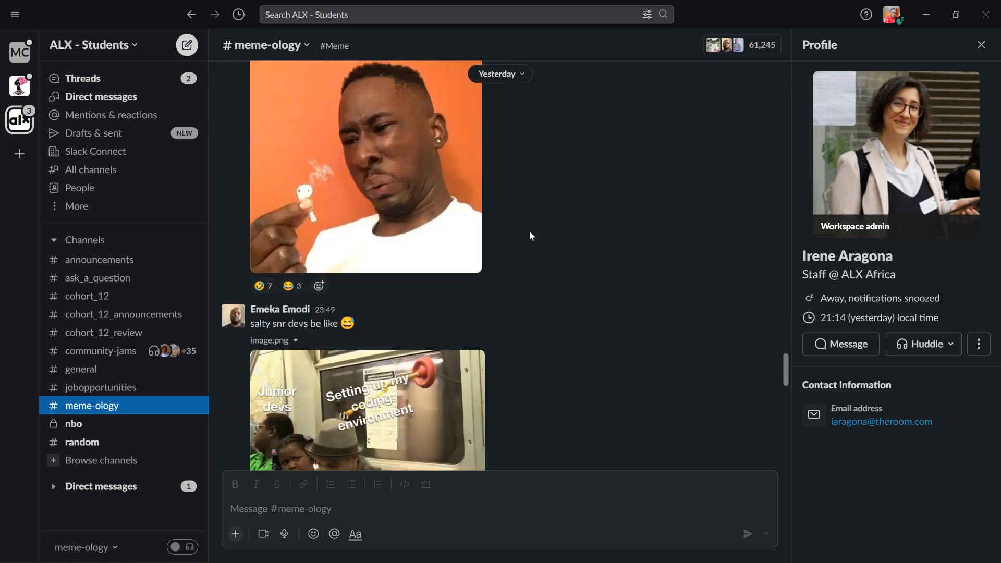
mouse_move(89, 376)
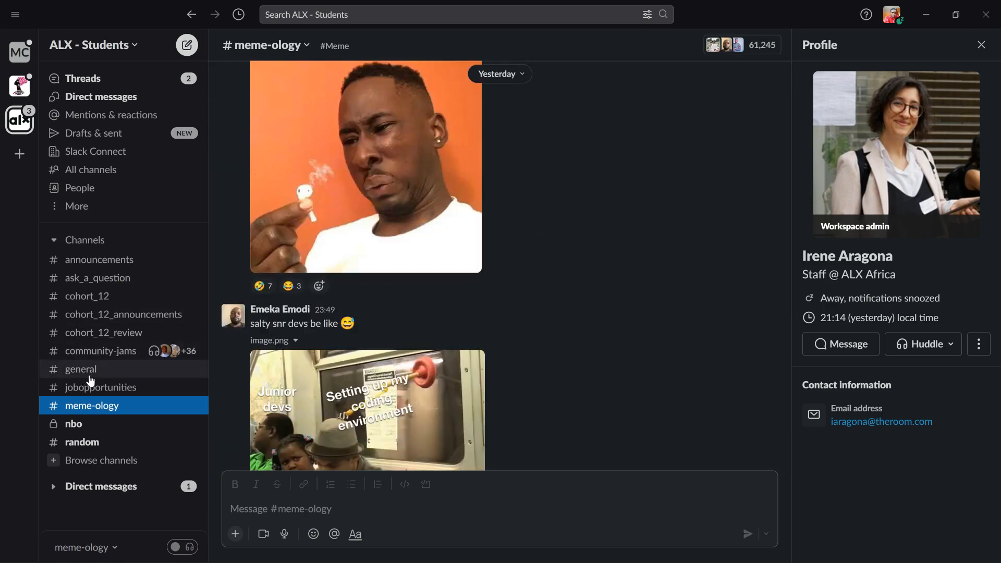
- Revisit #general briefly, then read the job-posting replies in #jobopportunities
click(80, 368)
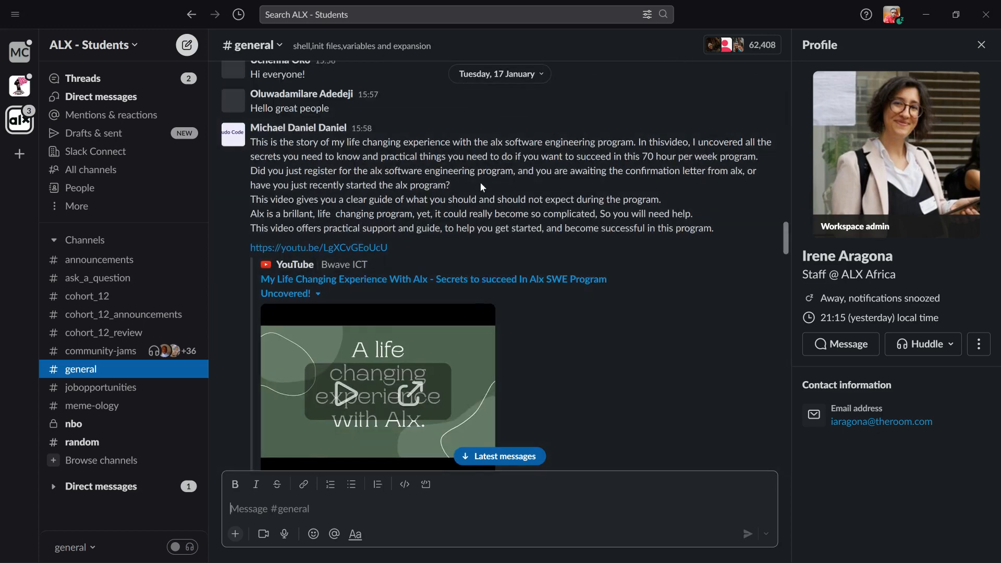
scroll(down, 3)
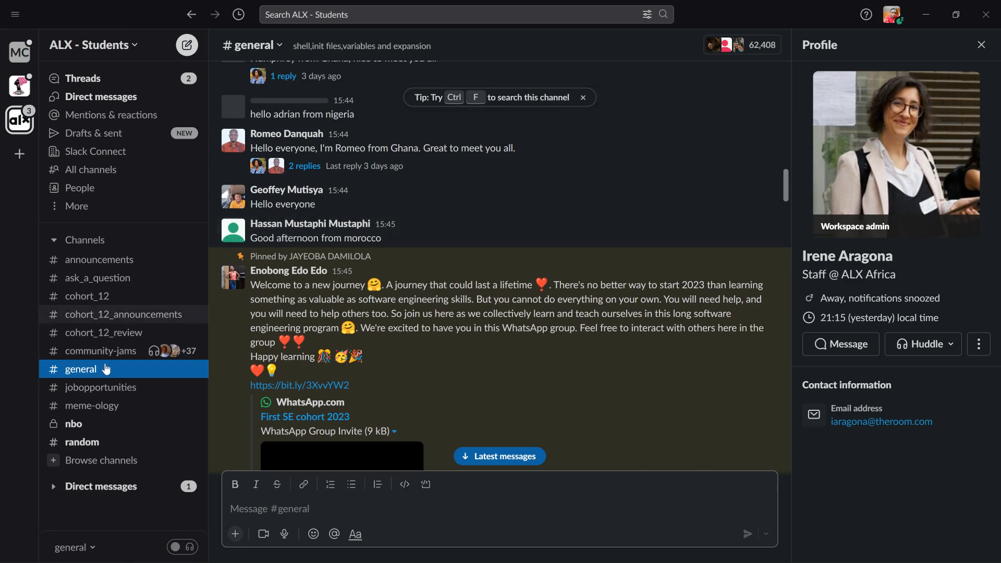
click(100, 387)
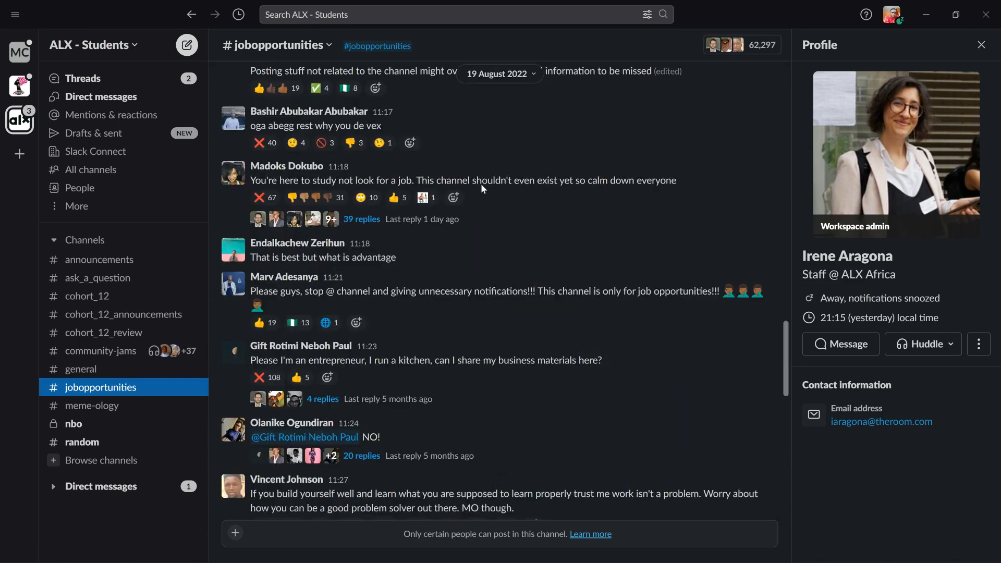
scroll(up, 3)
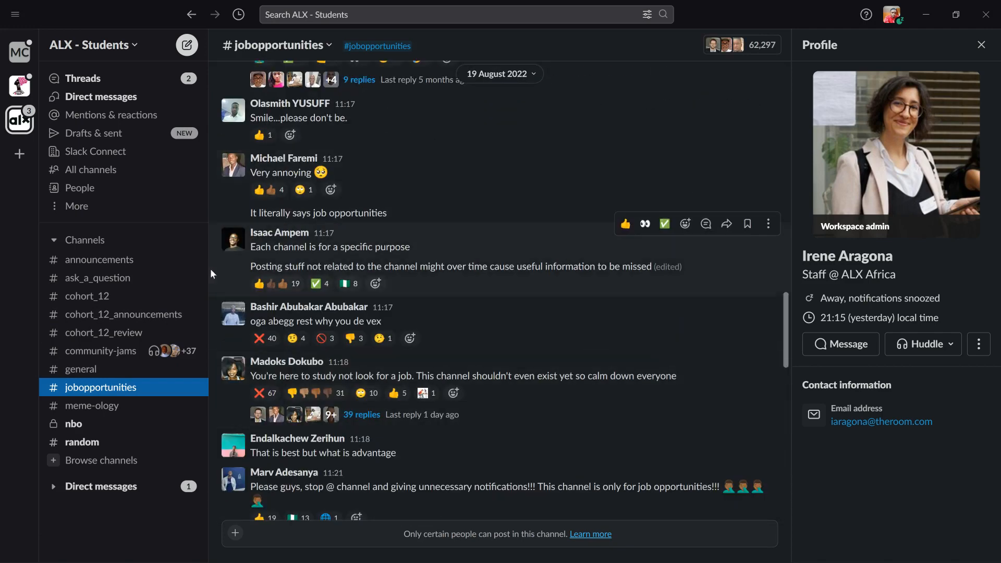
mouse_move(91, 231)
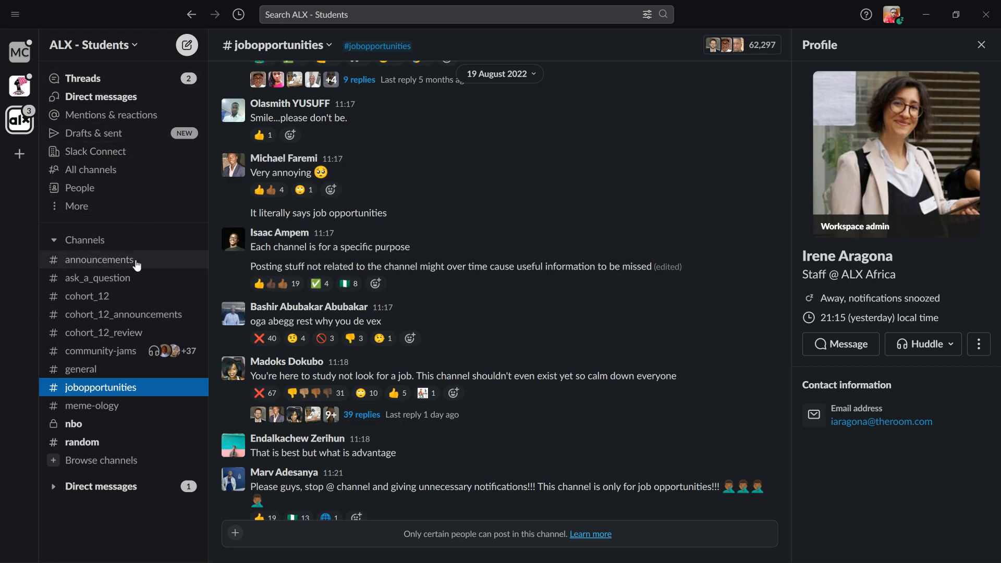
mouse_move(114, 270)
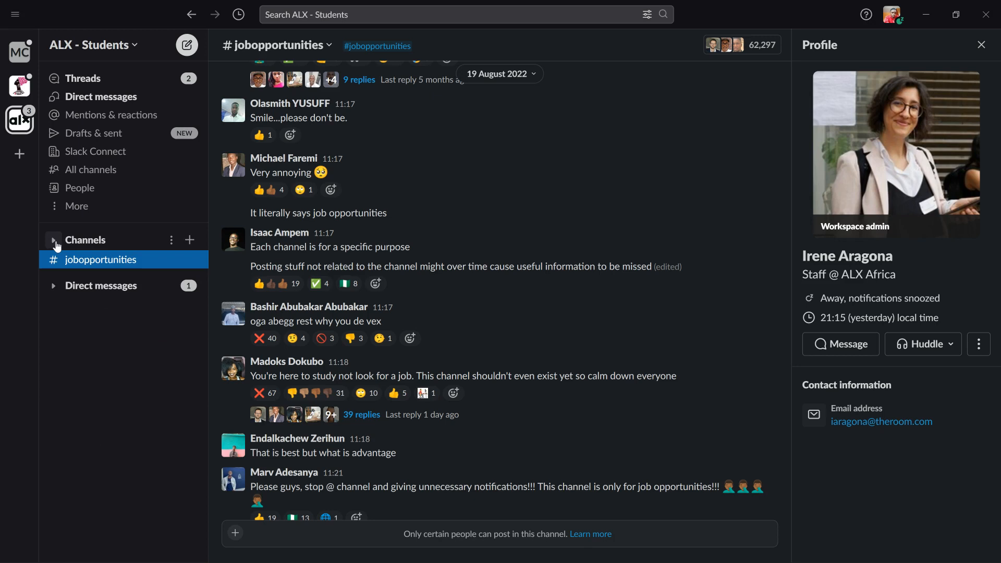
- Collapse the channel list, scroll #jobopportunities, then open #cohort_12 and scroll through greetings and WhatsApp links
click(54, 239)
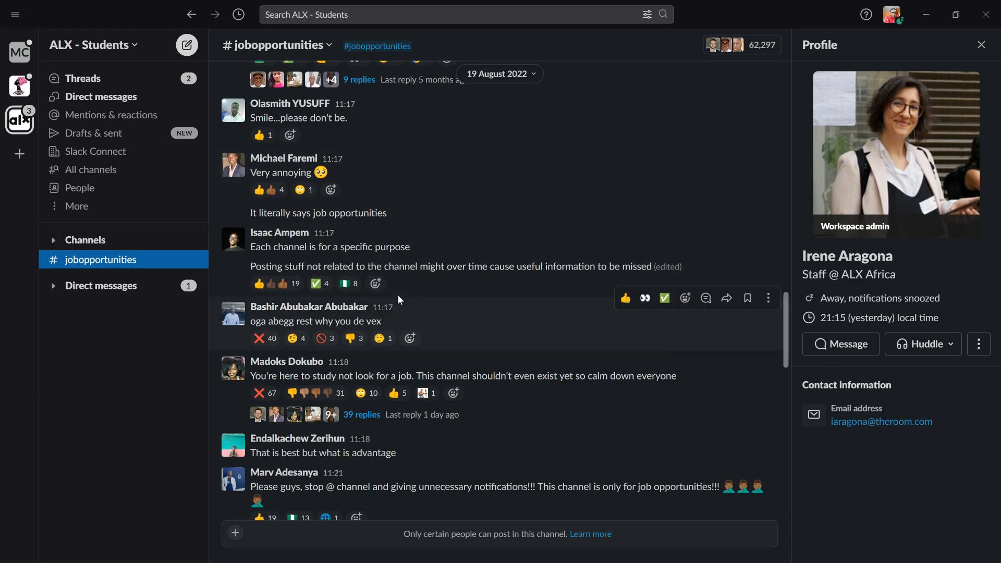
mouse_move(457, 219)
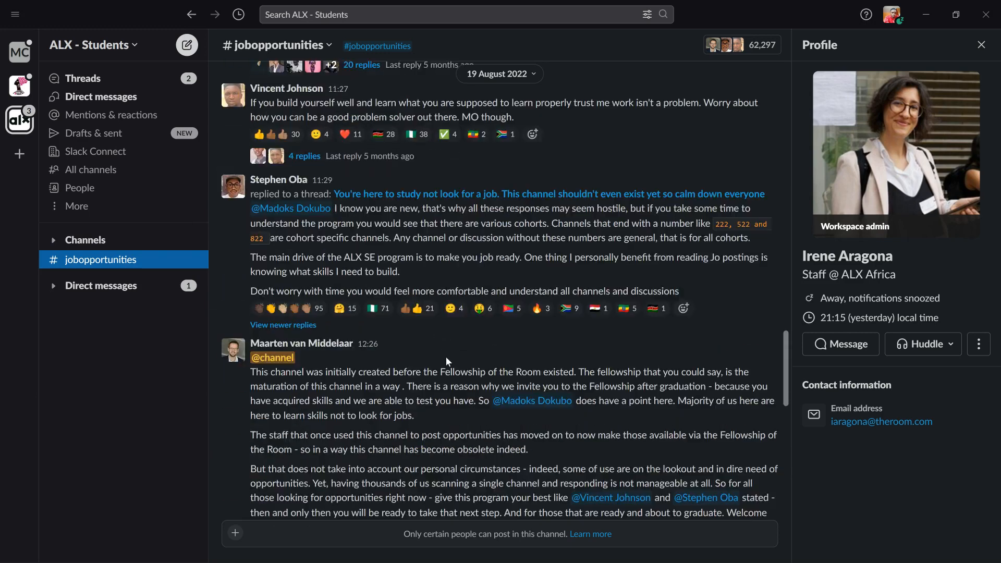
scroll(down, 3)
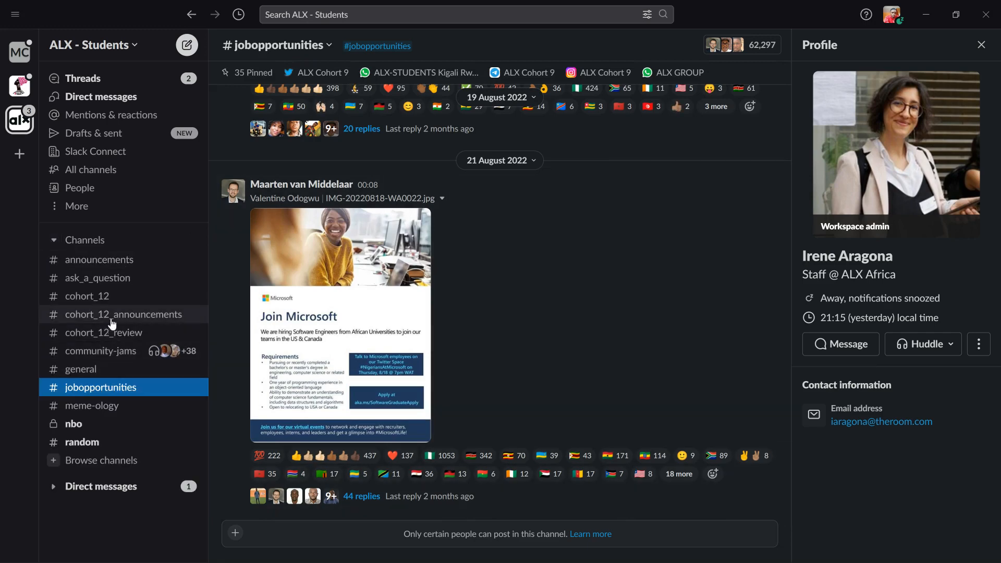
click(86, 295)
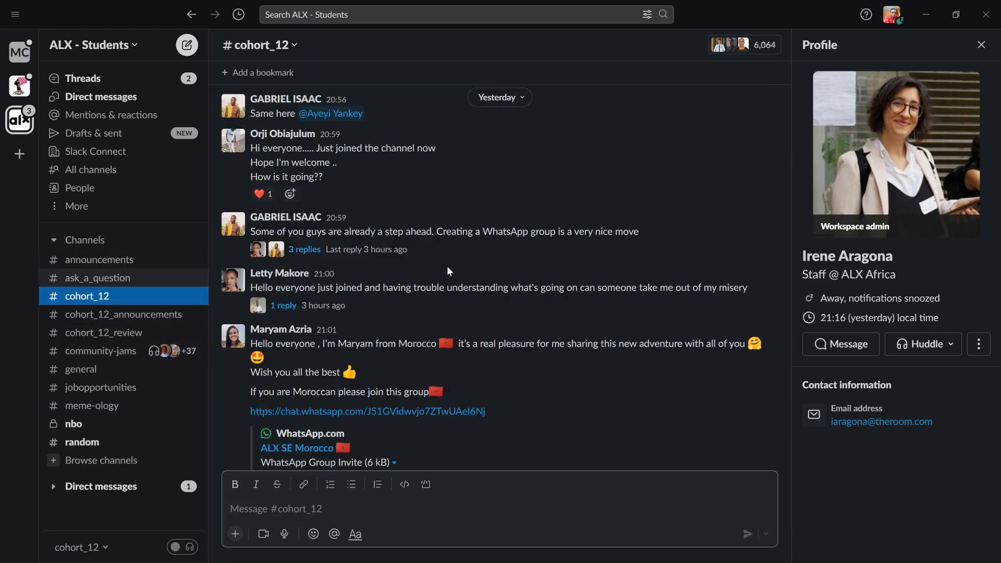
scroll(down, 3)
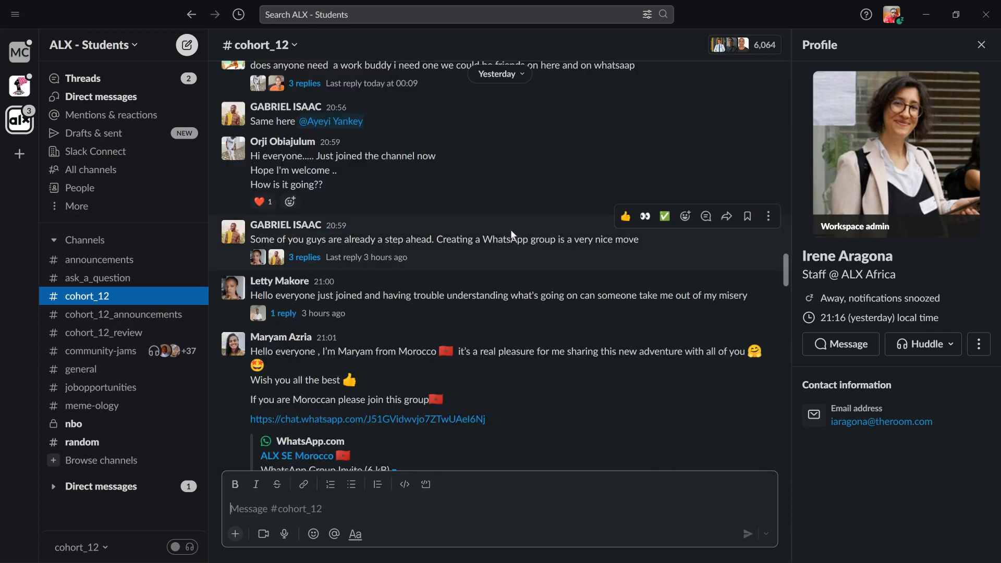
scroll(down, 3)
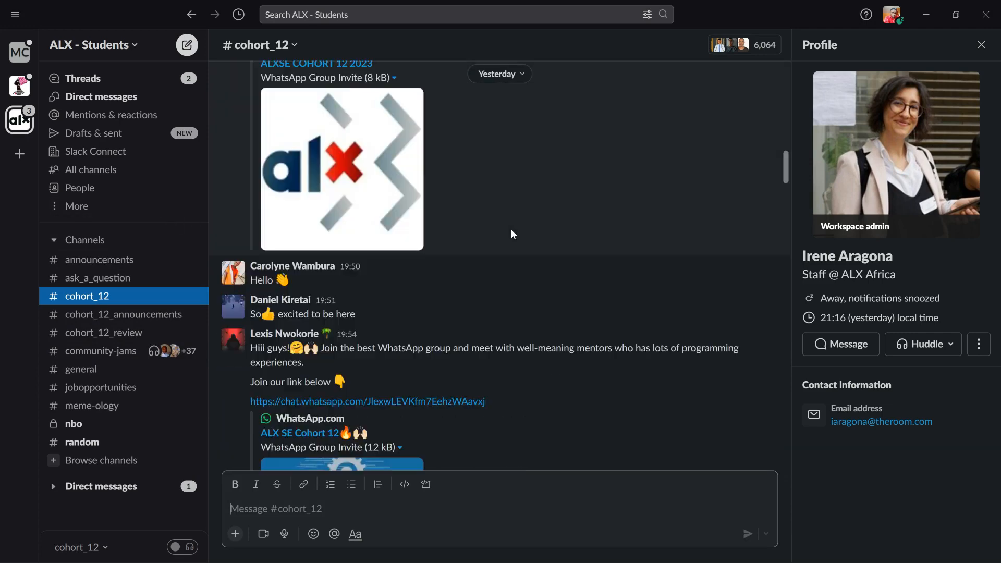